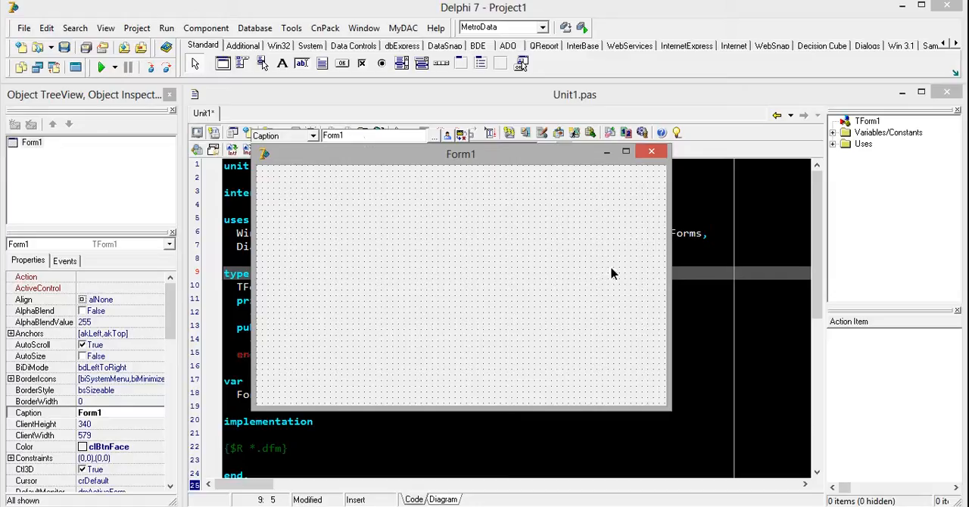
pyautogui.moveTo(452, 260)
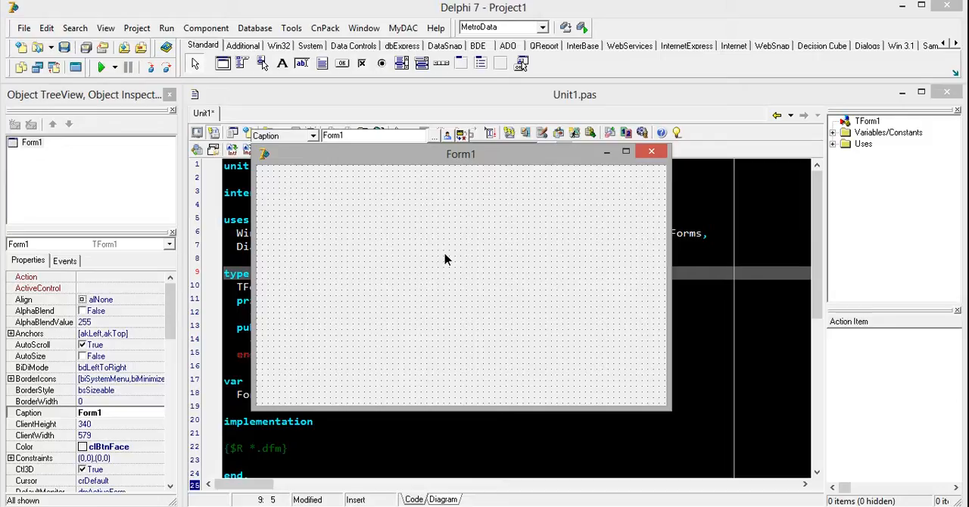
pyautogui.moveTo(305, 221)
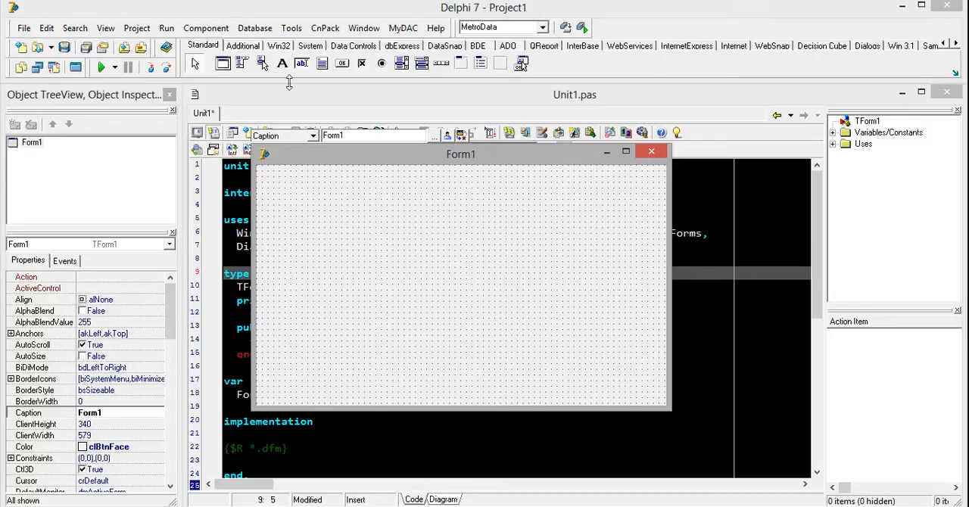
pyautogui.moveTo(421, 63)
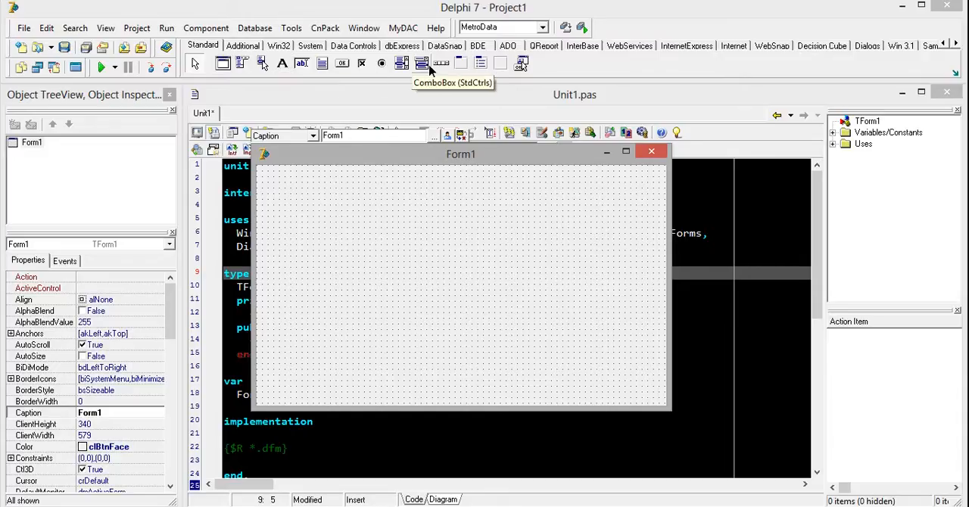
pyautogui.moveTo(284, 64)
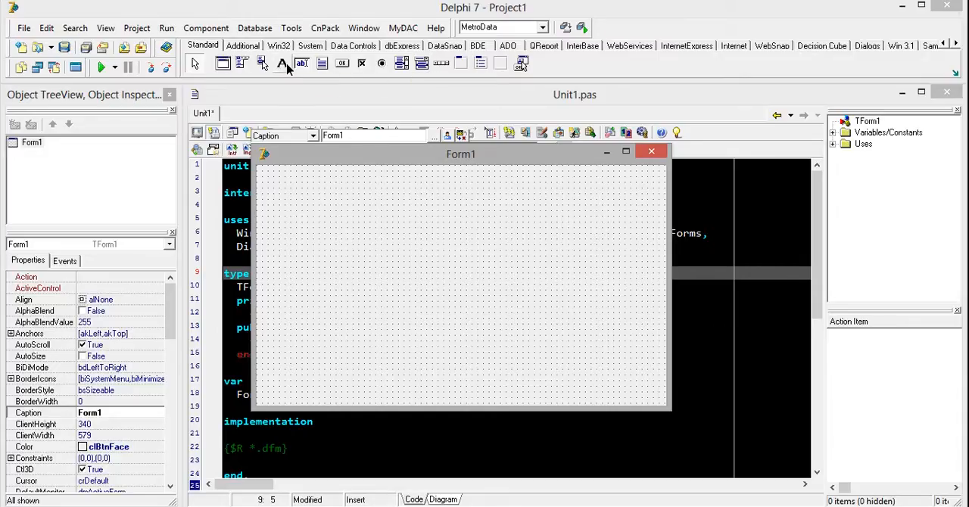
# - Place a label named LABEL2 and a combo box named COMBOBOX2 at the top of Form1
pyautogui.click(283, 63)
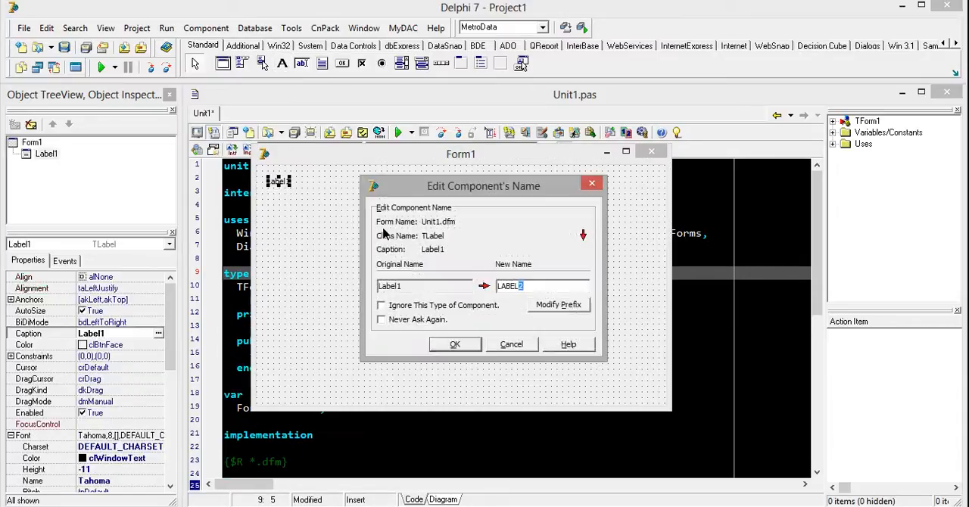
pyautogui.click(455, 343)
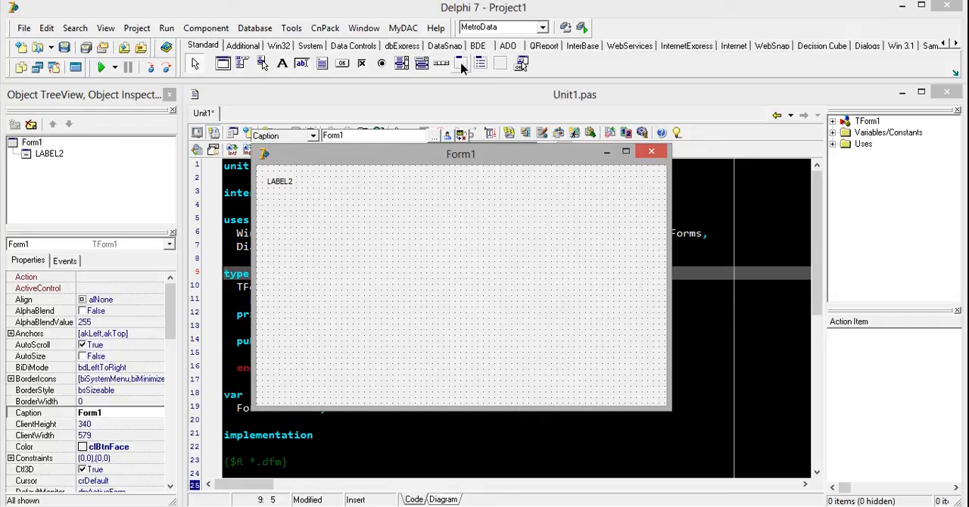
pyautogui.moveTo(411, 63)
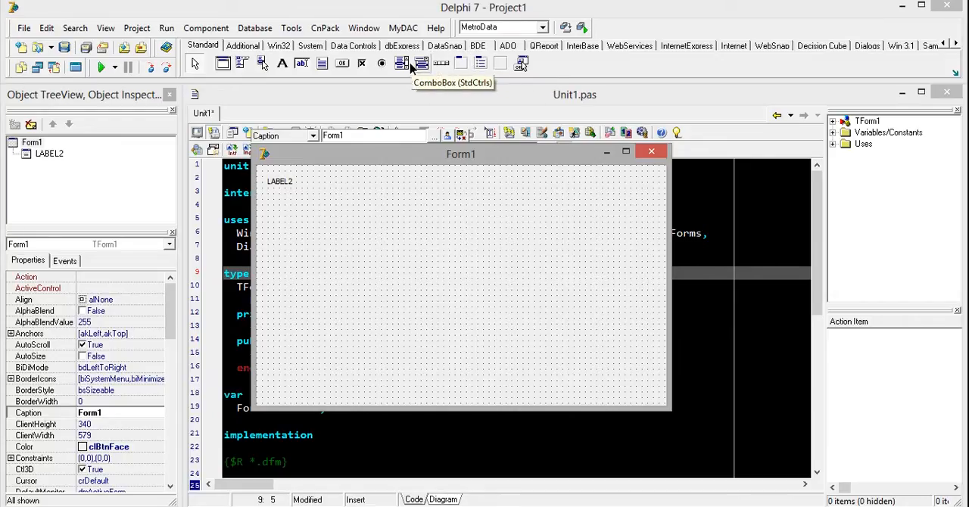
pyautogui.moveTo(307, 182)
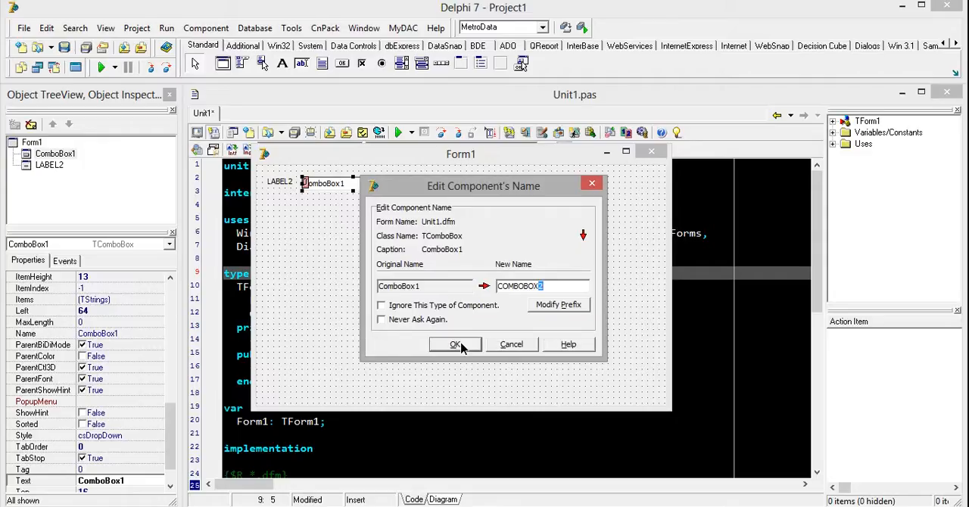
pyautogui.click(455, 344)
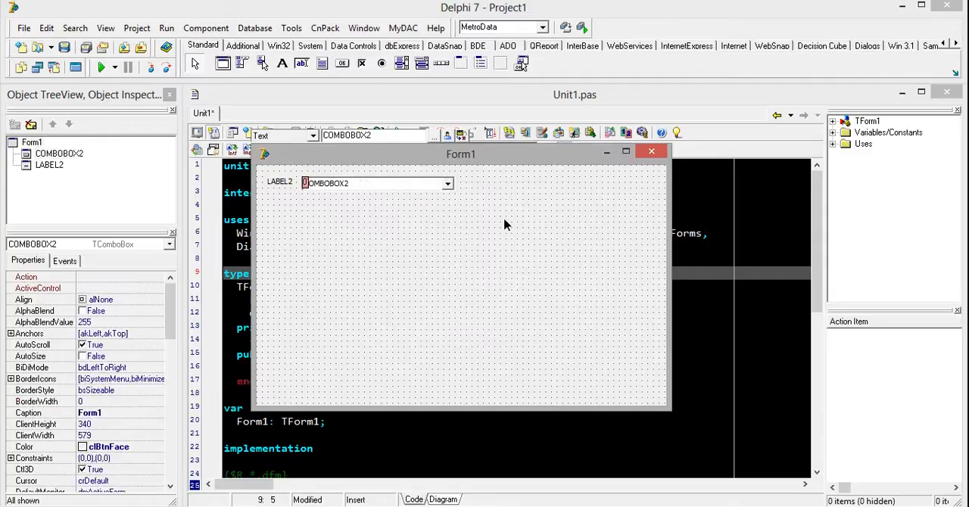
pyautogui.click(279, 181)
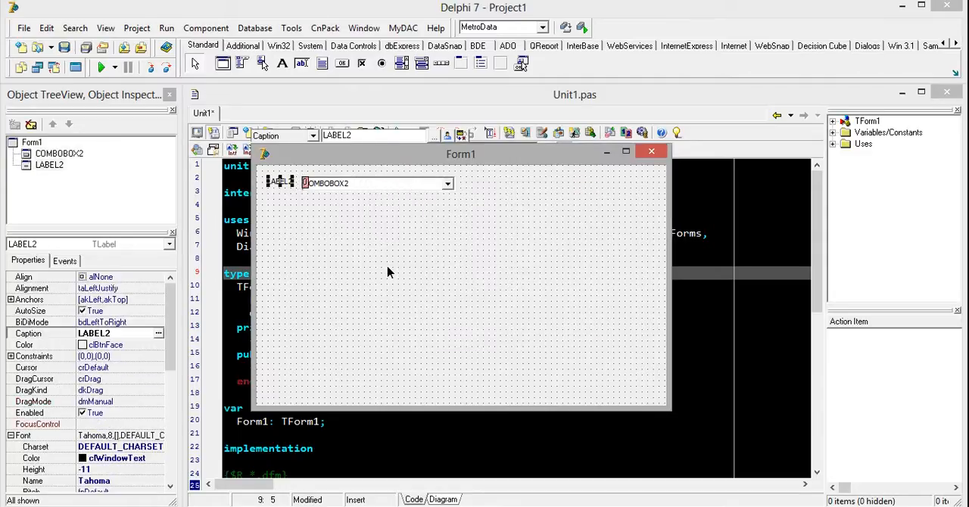
# - Caption LABEL2 'Book', set the form font size to 10, and clear COMBOBOX2's text
pyautogui.write('Book')
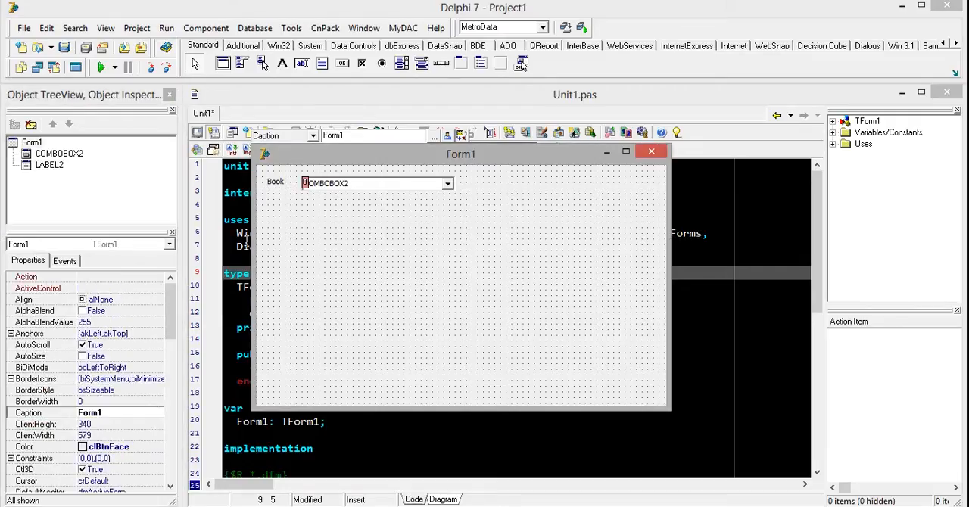
pyautogui.scroll(-3)
pyautogui.write('10')
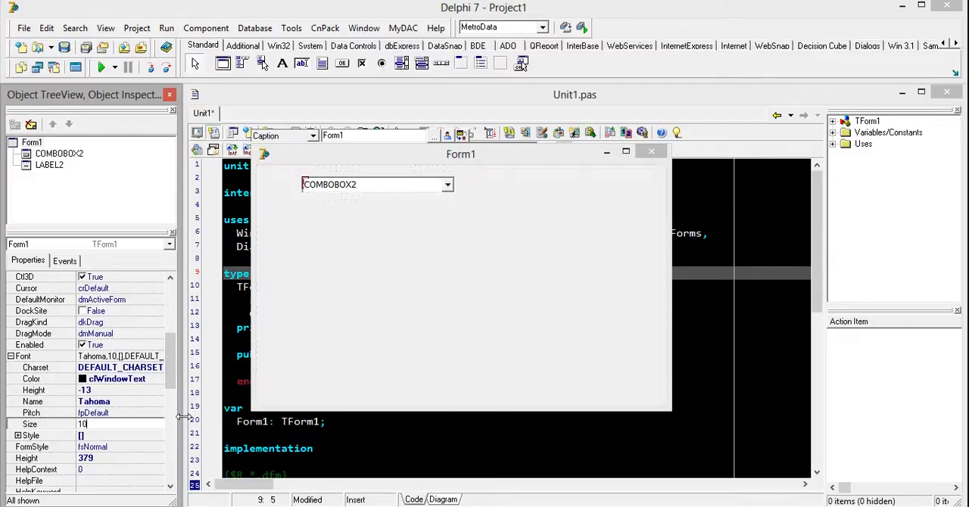
pyautogui.click(277, 184)
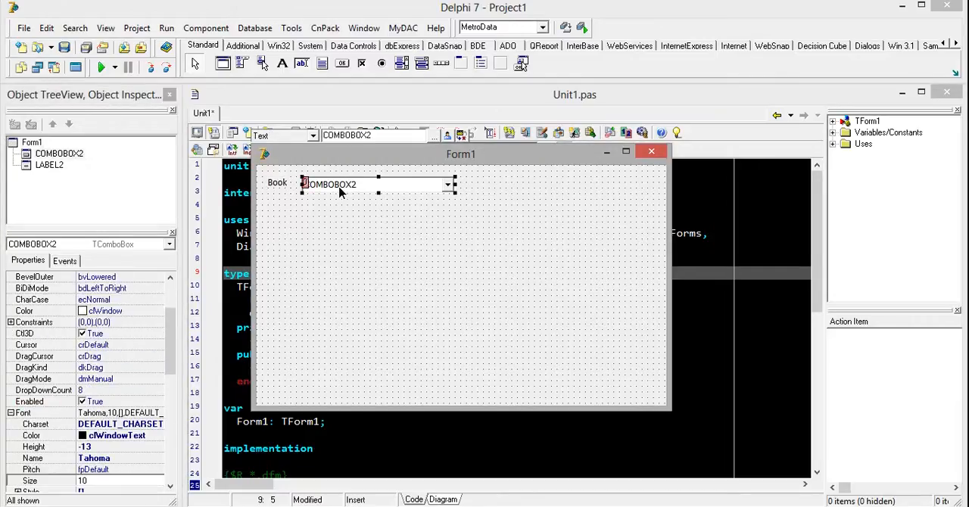
pyautogui.scroll(-3)
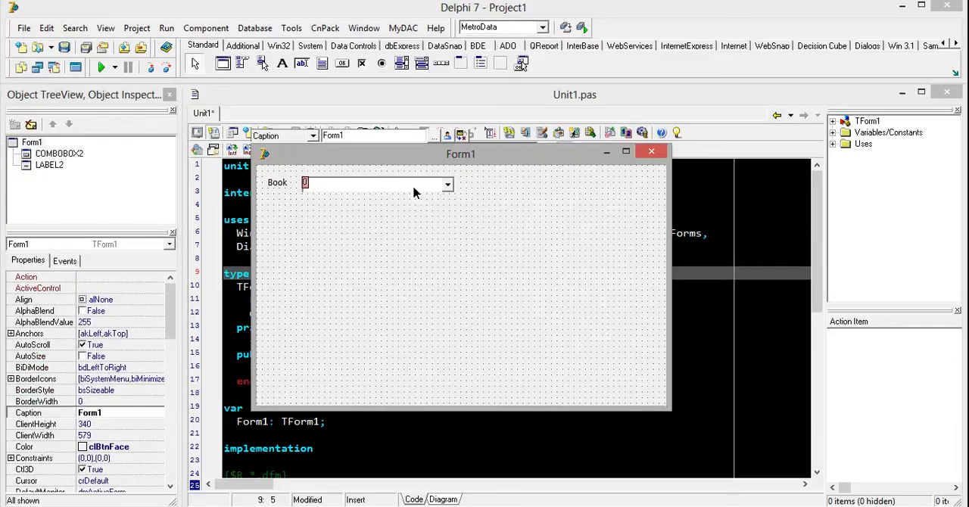
# - Drop a TButton below the combo box, name it BUT_findbook, caption it 'Find Book'
pyautogui.click(377, 185)
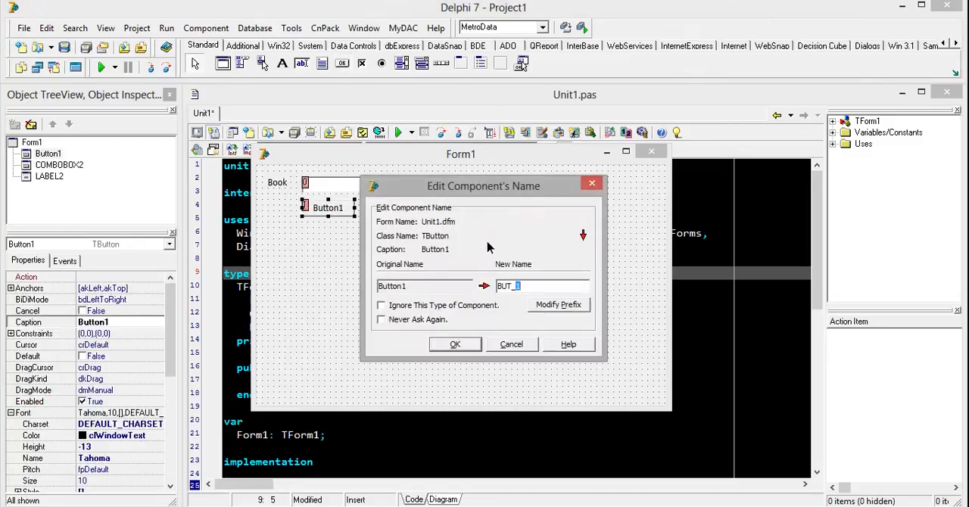
pyautogui.write('find')
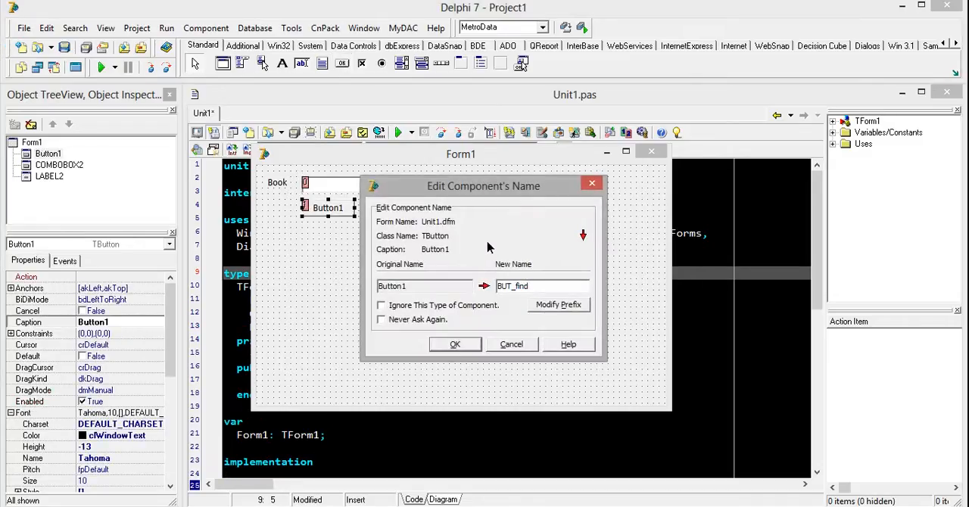
pyautogui.click(455, 344)
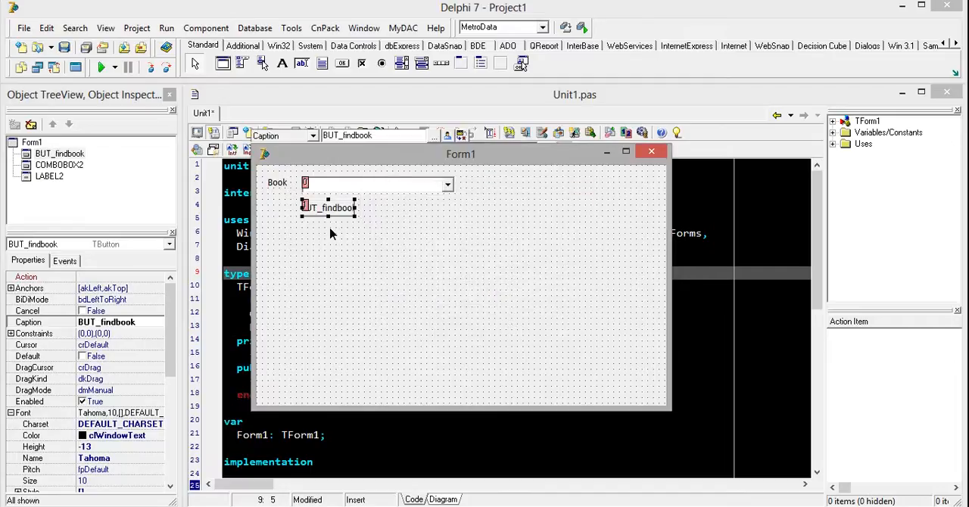
pyautogui.write('Find')
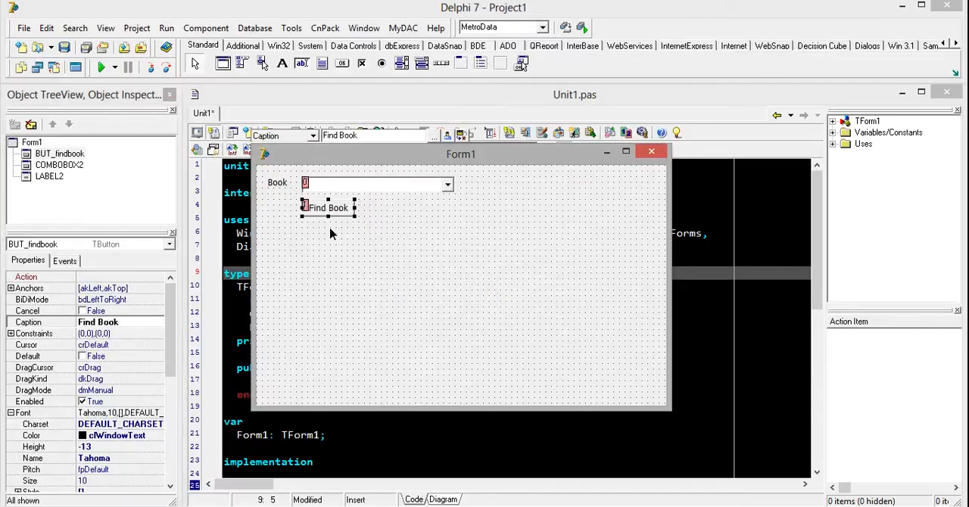
pyautogui.click(454, 340)
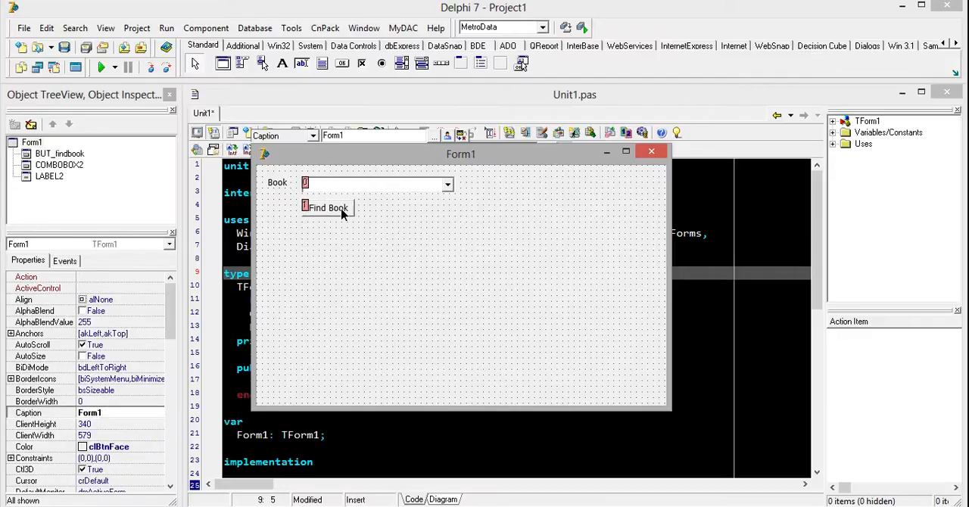
pyautogui.click(328, 207)
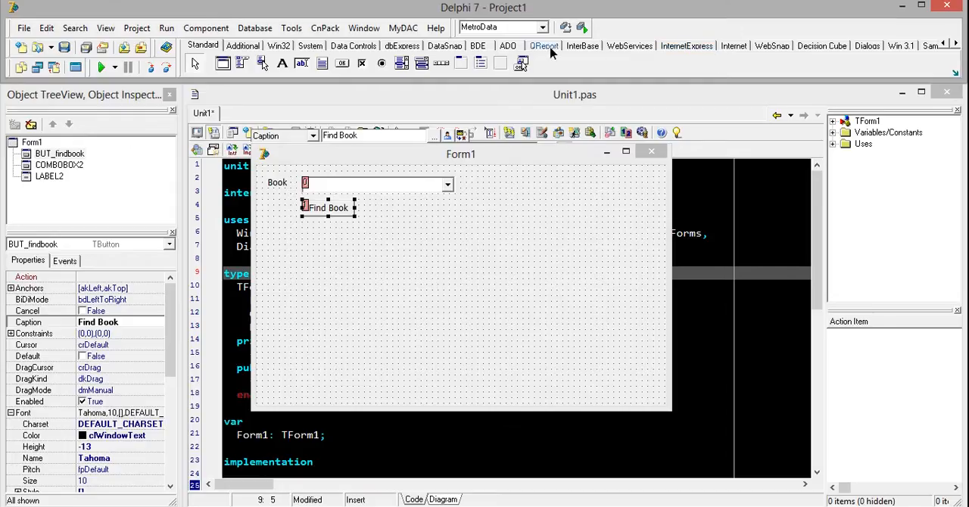
# - Add a TMyConnection named MYConnection_1 and a TMyQuery using that connection to Form1
pyautogui.click(956, 73)
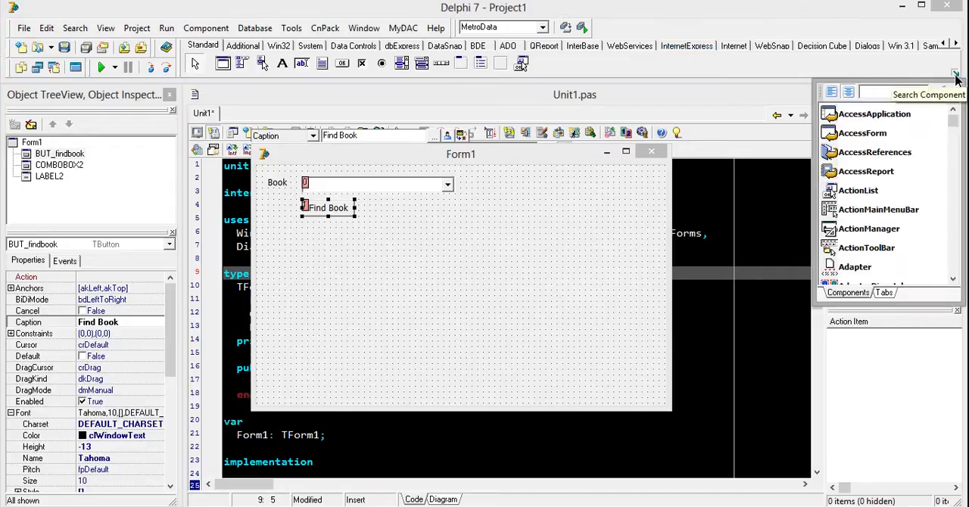
pyautogui.write('mysq')
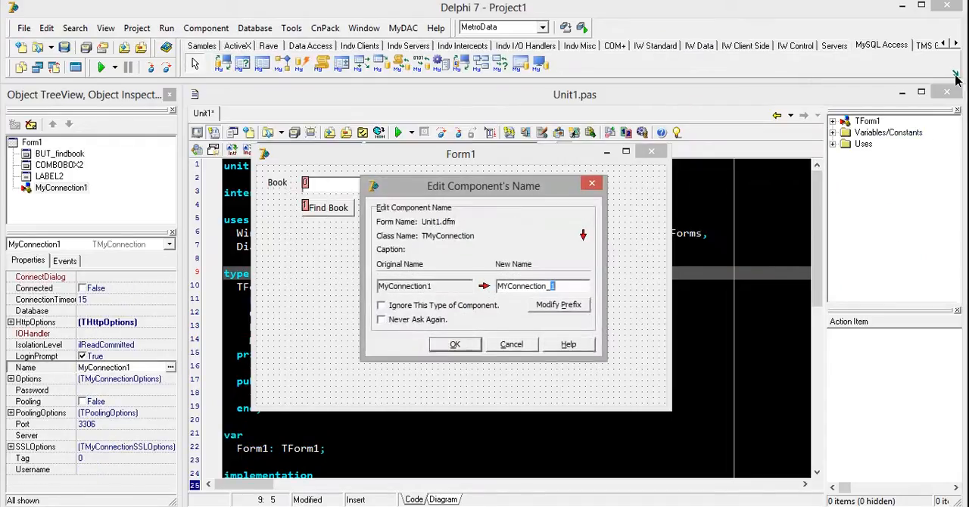
pyautogui.click(455, 344)
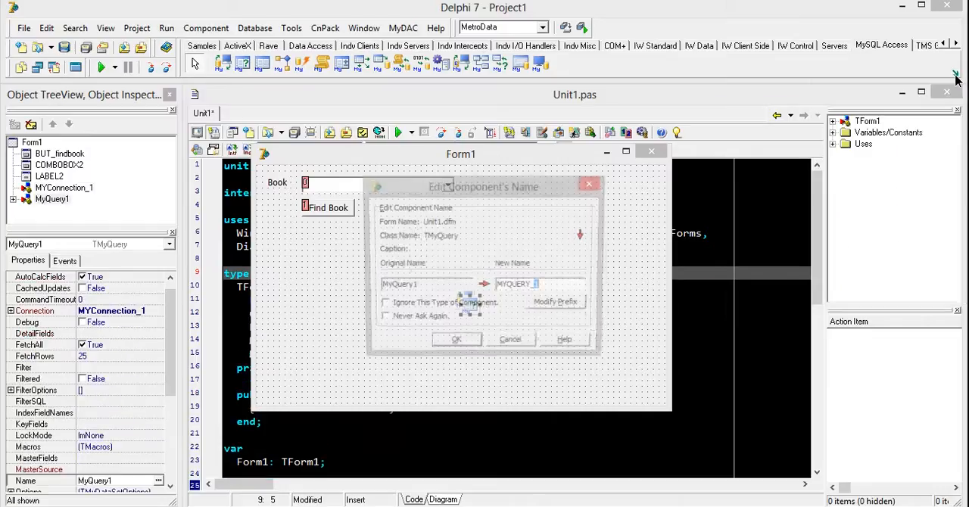
pyautogui.click(456, 339)
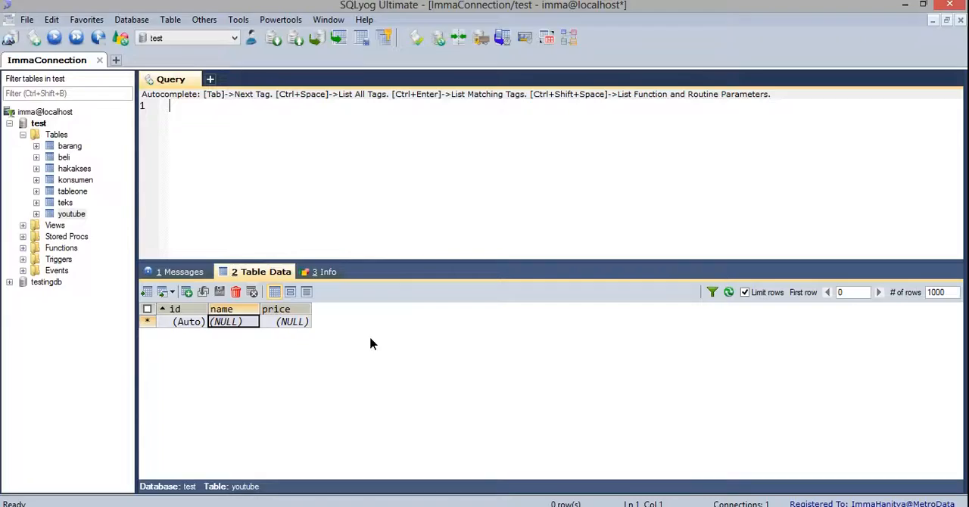
# - Enter Book 2 and Book 3 as new rows in the youtube table's name column
pyautogui.click(71, 213)
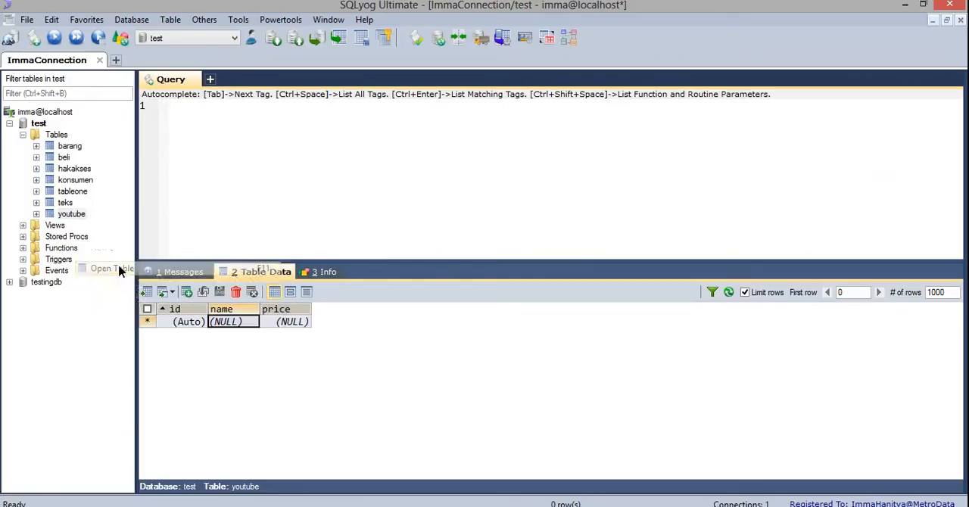
pyautogui.moveTo(257, 360)
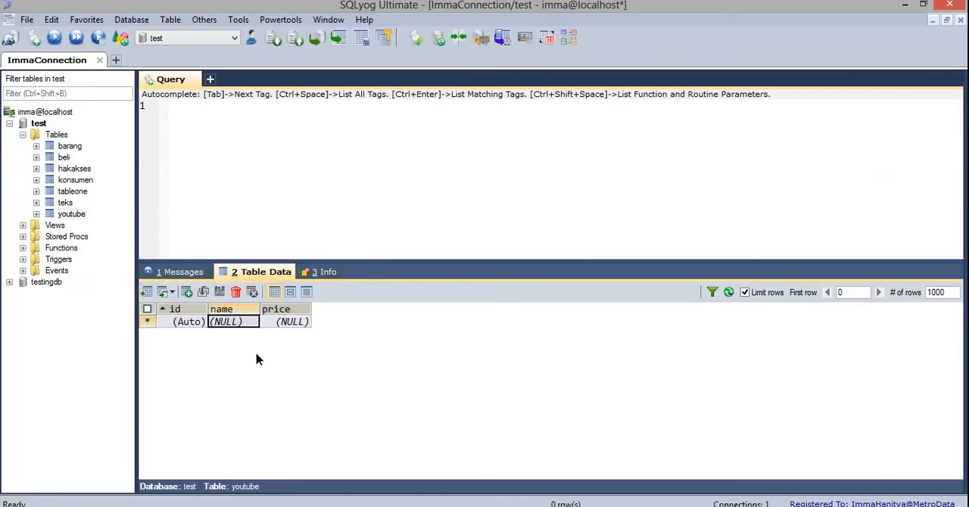
pyautogui.write('Book 1')
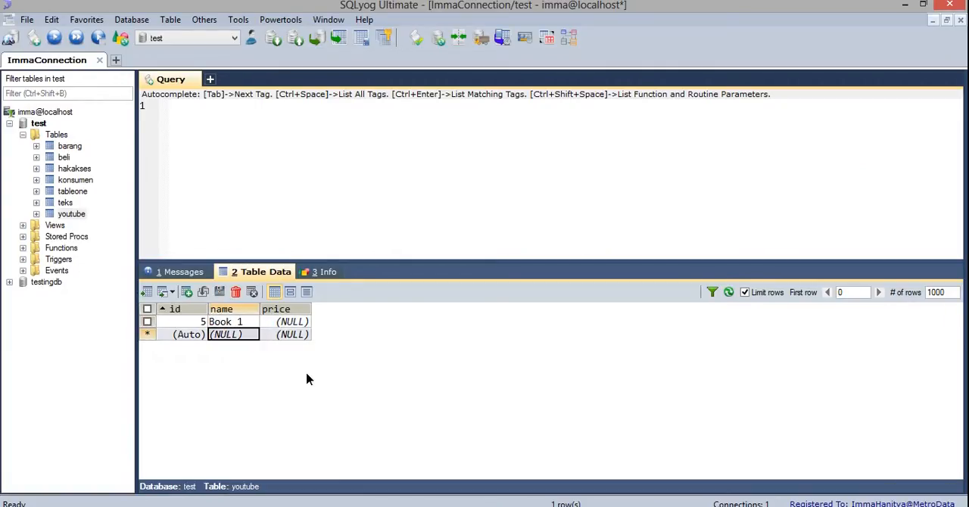
pyautogui.write('Book_2')
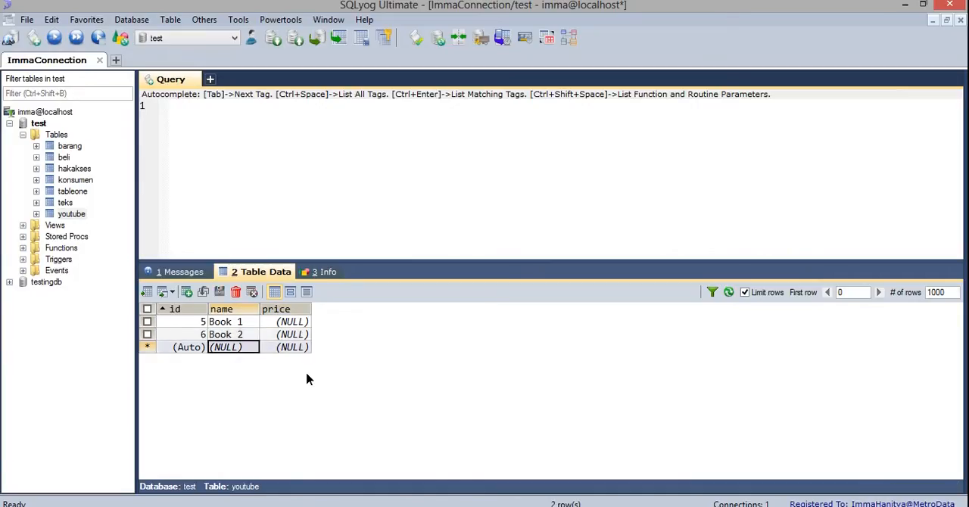
pyautogui.write('Book 3')
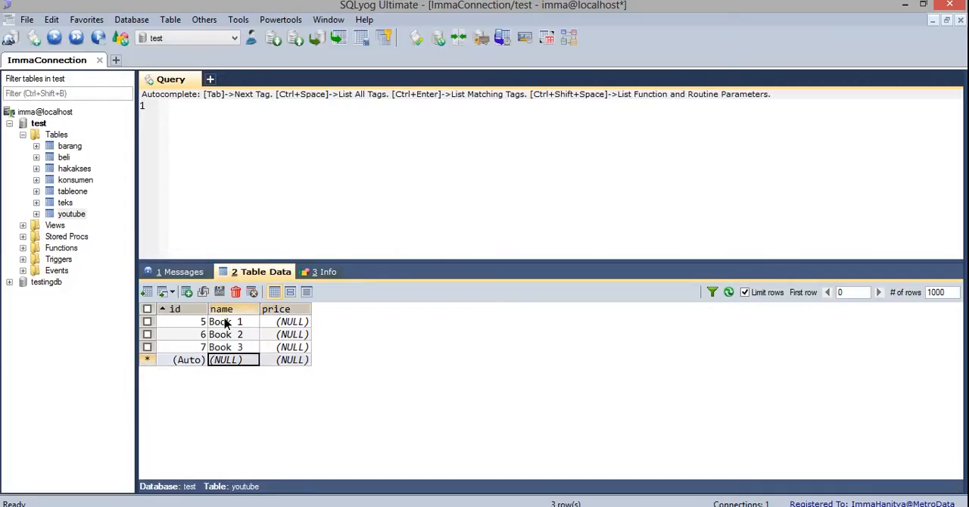
pyautogui.click(226, 347)
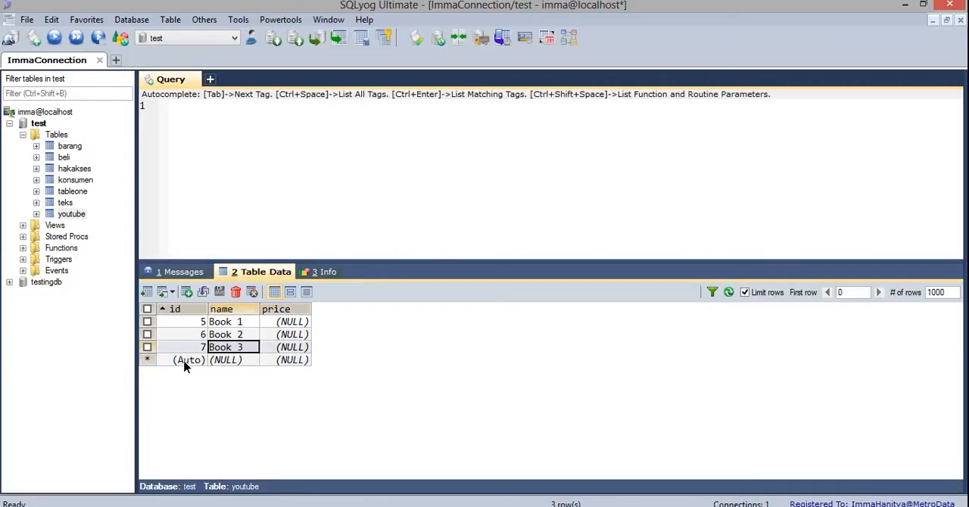
pyautogui.click(286, 360)
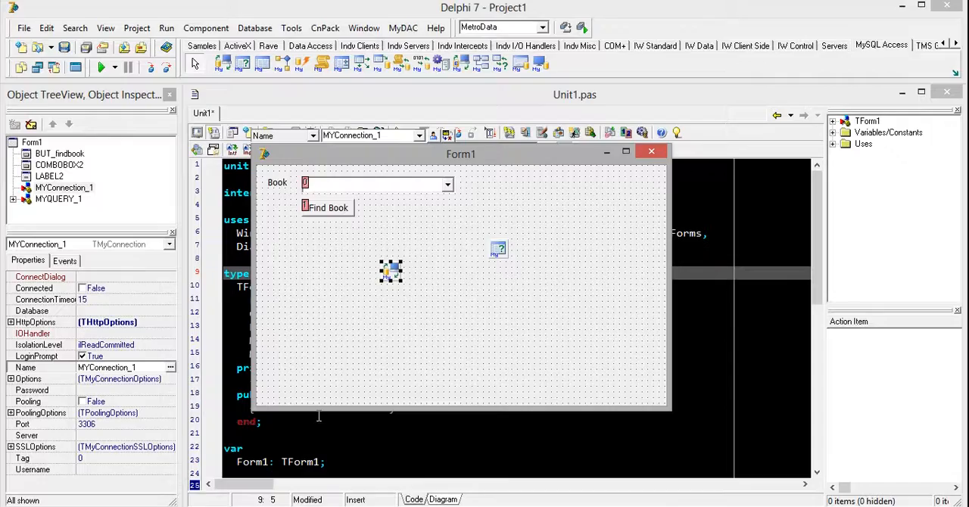
pyautogui.moveTo(393, 280)
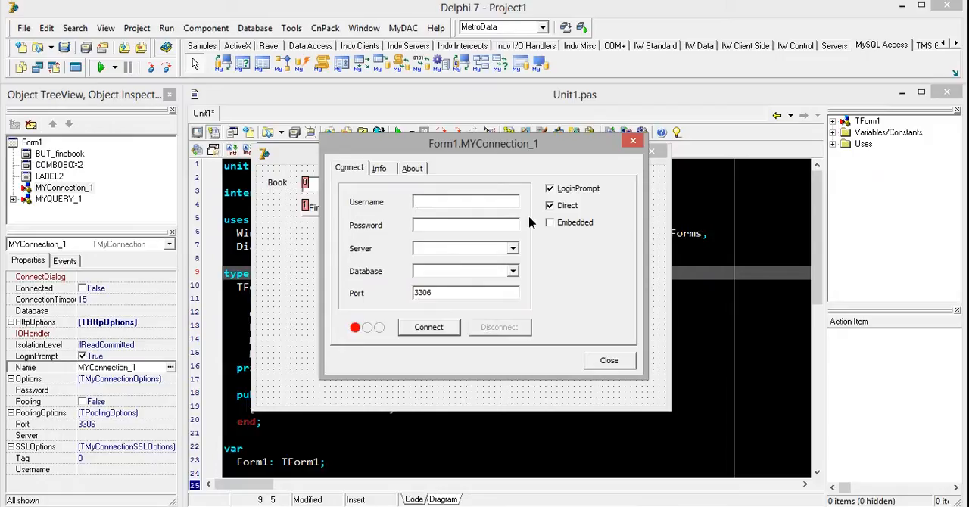
# - Give MYConnection_1 username imma, a password, database test, and no login prompt
pyautogui.write('imma')
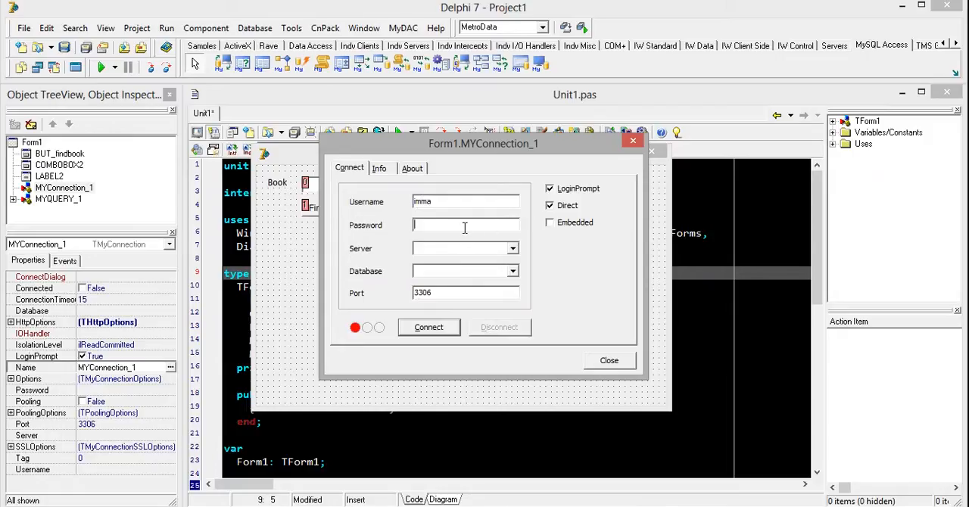
pyautogui.write('****')
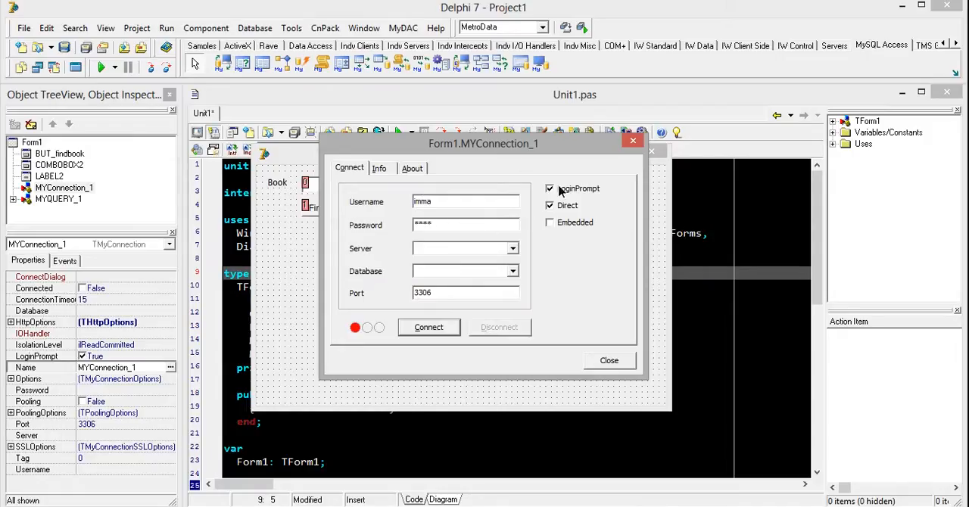
pyautogui.click(550, 188)
pyautogui.write('localhos')
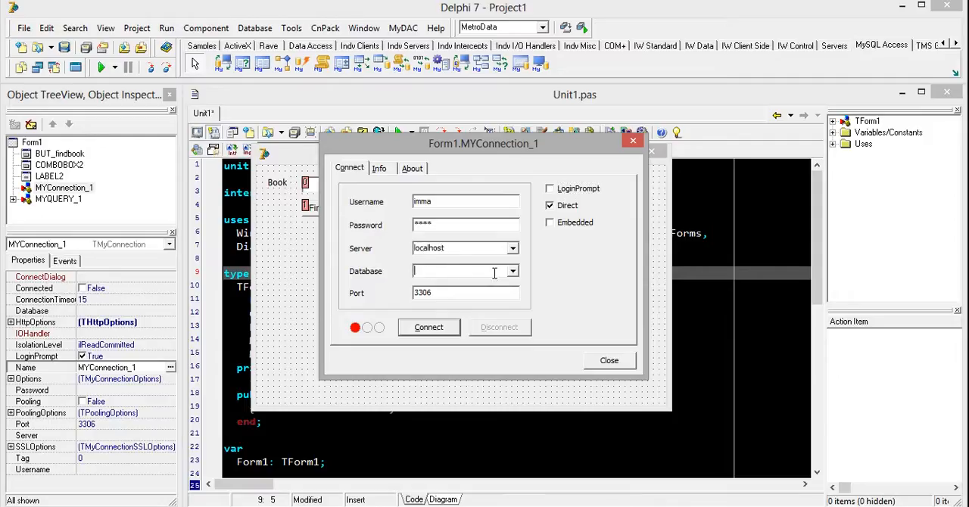
pyautogui.write('test')
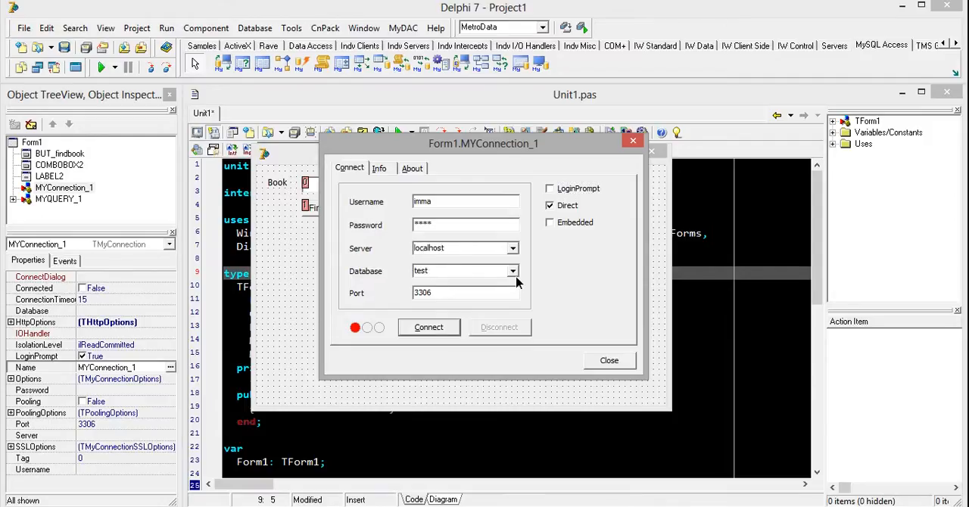
pyautogui.click(609, 361)
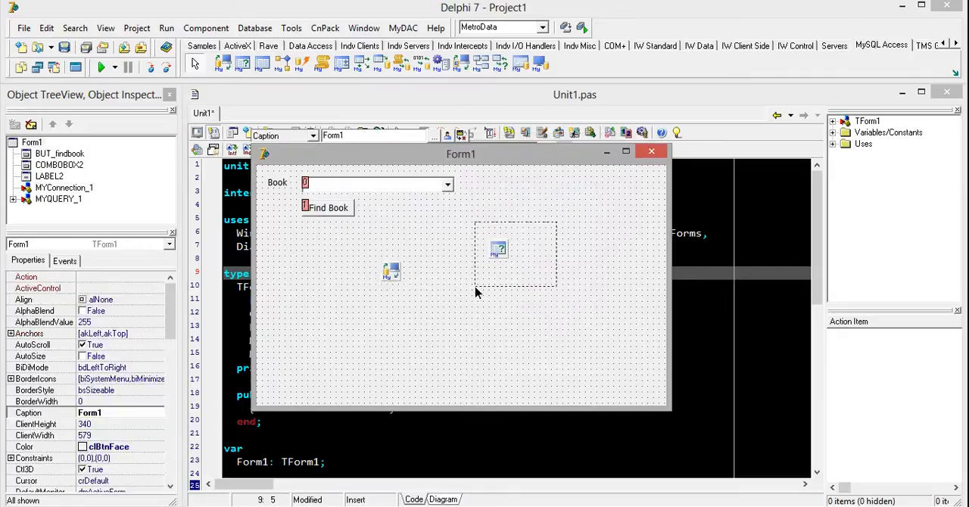
# - Write the Find Book handler to close MYQUERY_1, set SQL 'select * from youtube', and reopen
pyautogui.click(327, 207)
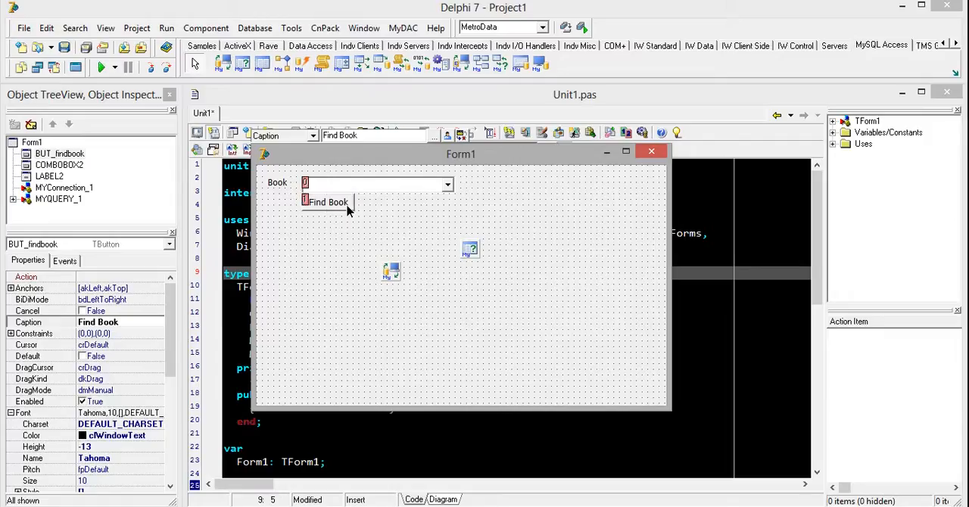
pyautogui.doubleClick(327, 202)
pyautogui.write('with')
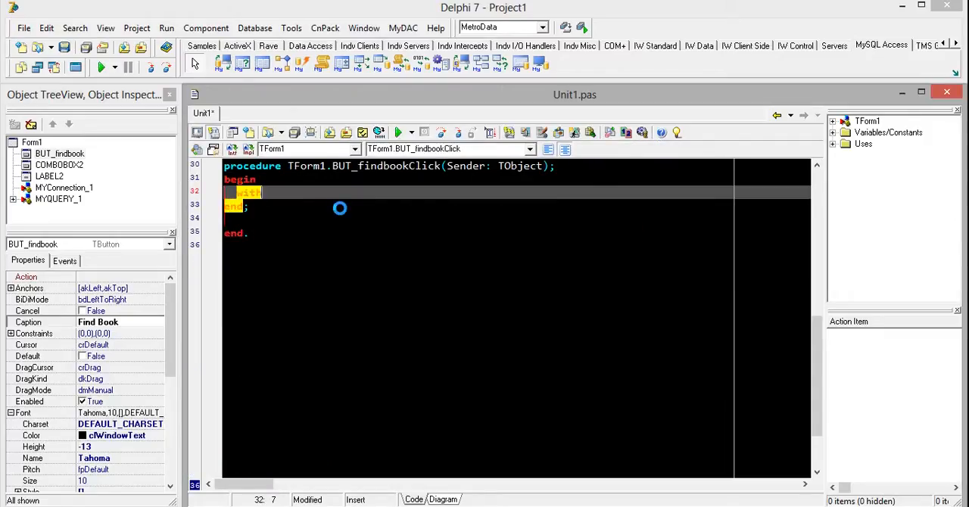
pyautogui.write('a')
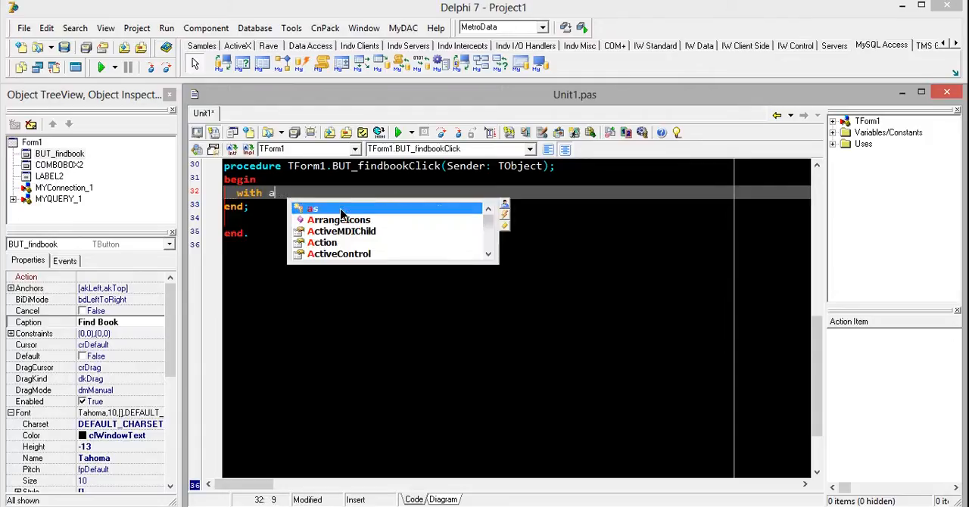
pyautogui.write('myq')
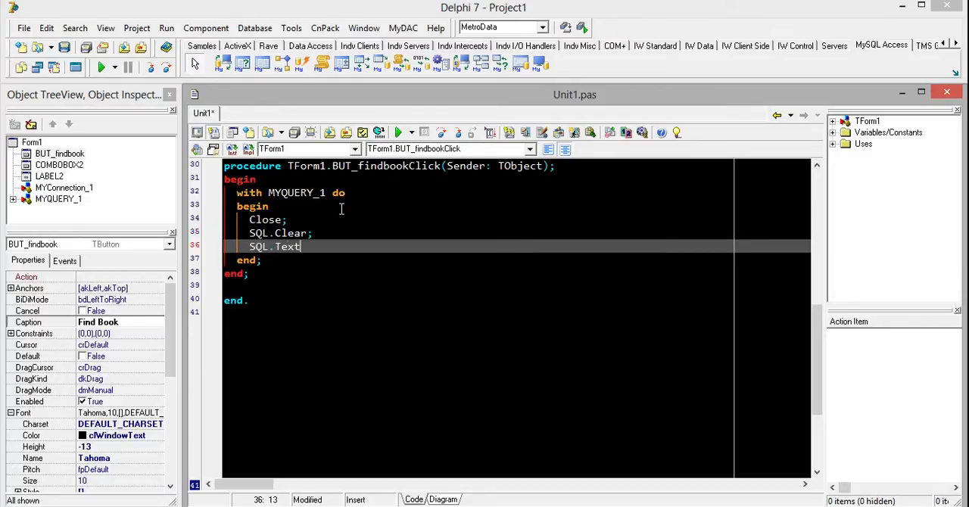
pyautogui.write(":= 'sel'")
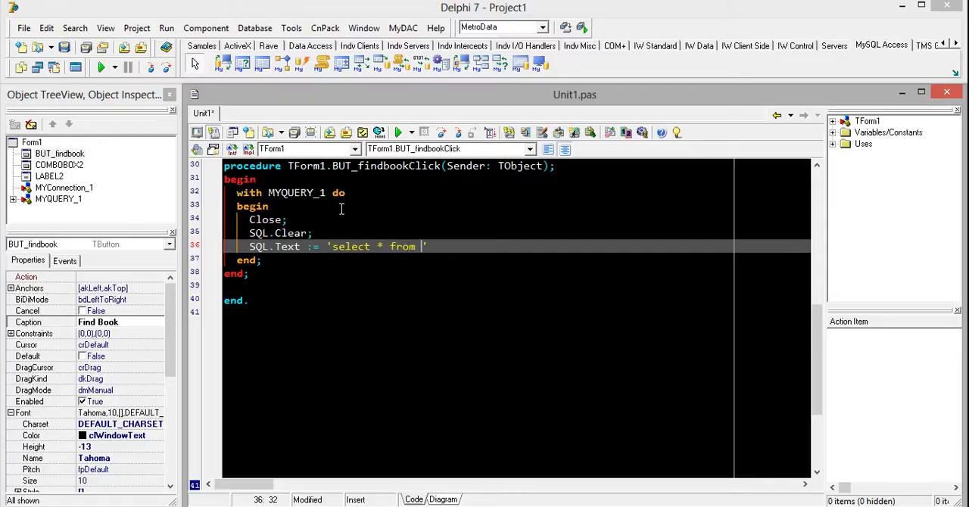
pyautogui.write("youtube'")
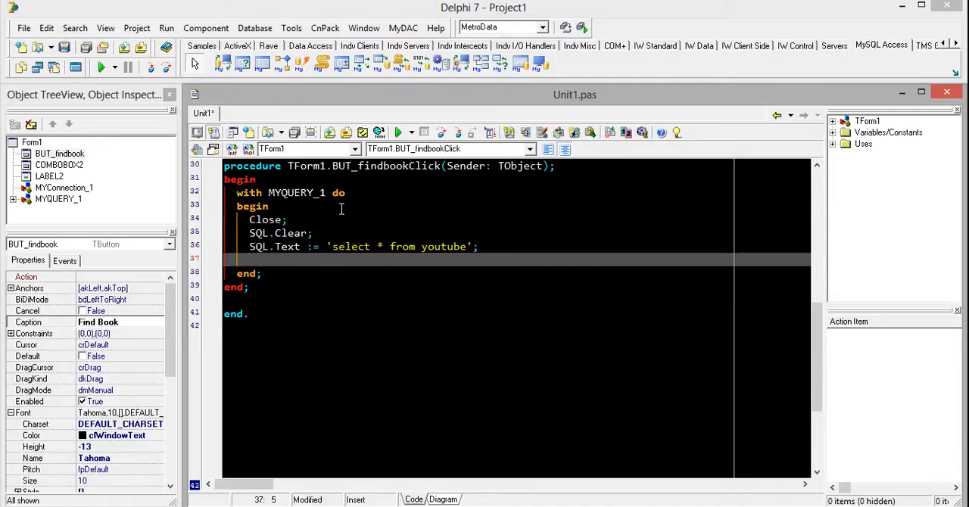
pyautogui.write('Open;')
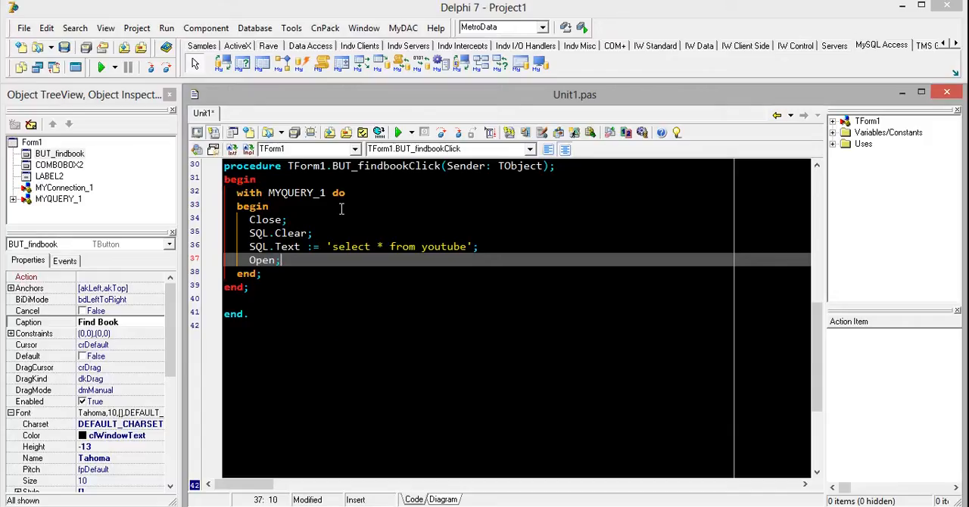
pyautogui.press('Return')
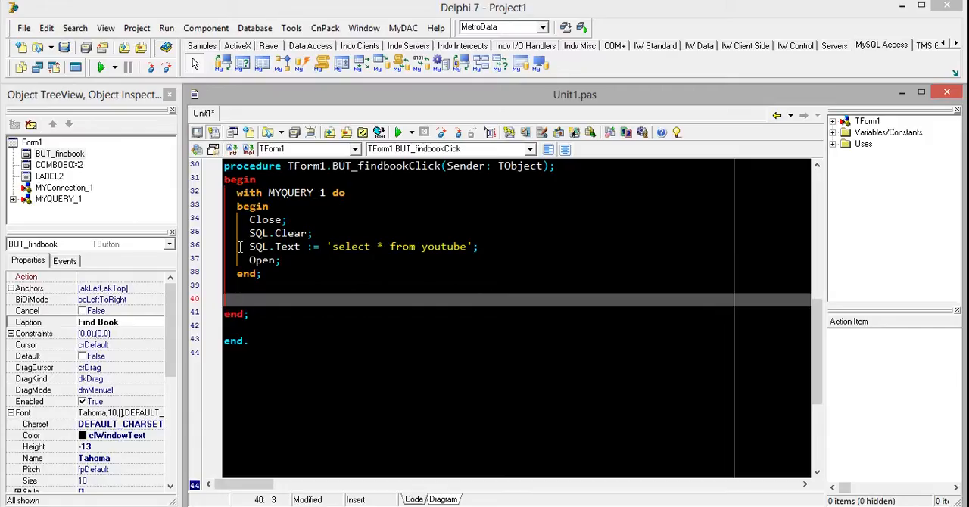
pyautogui.press('Return')
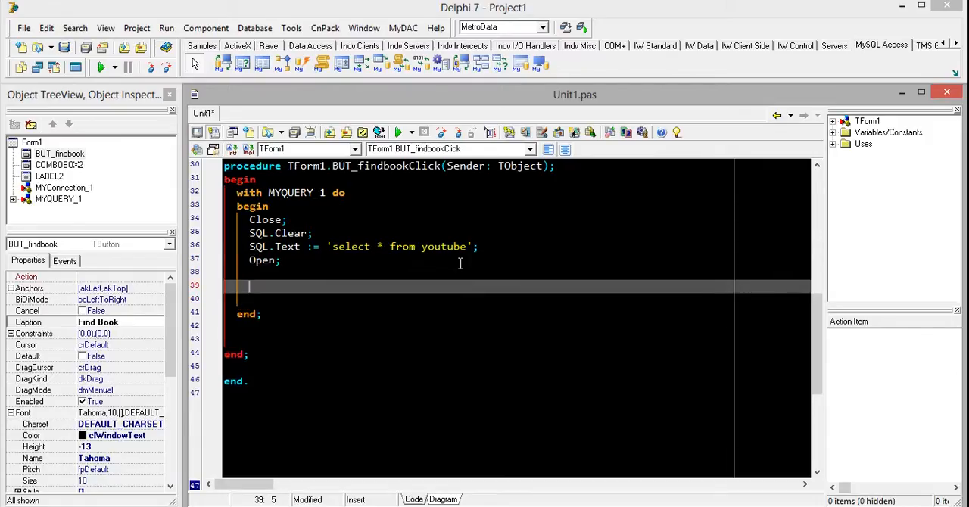
# - Add a 'while not MYQUERY_1.Eof do' loop to the Find Book handler
pyautogui.write('while')
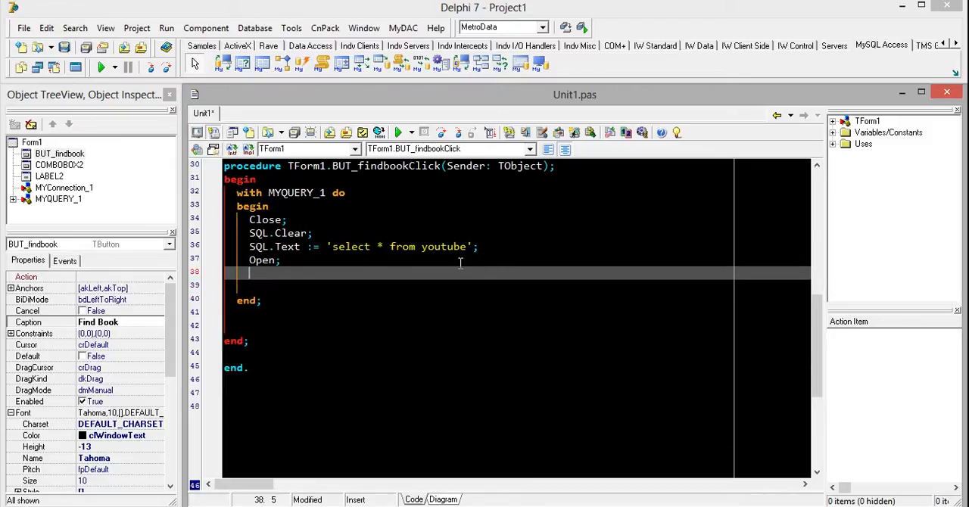
pyautogui.write('whilte')
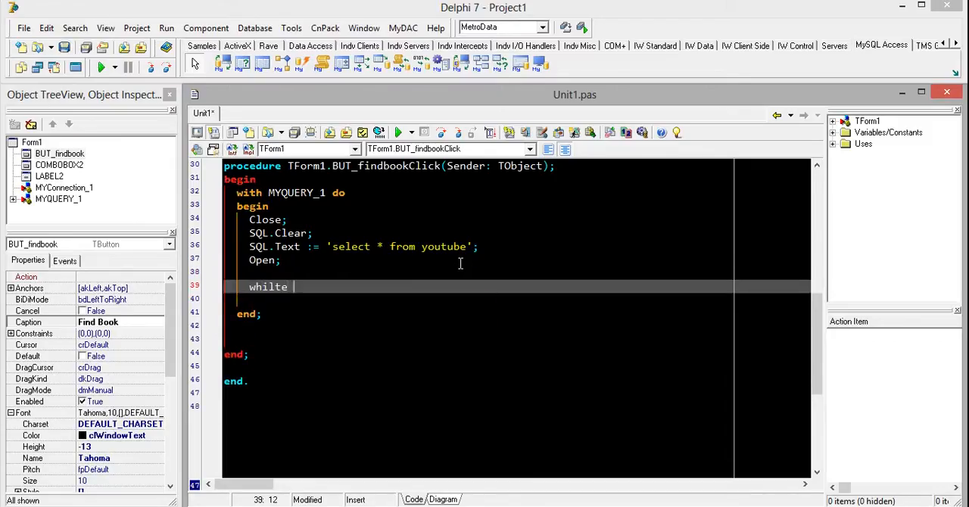
pyautogui.write('no')
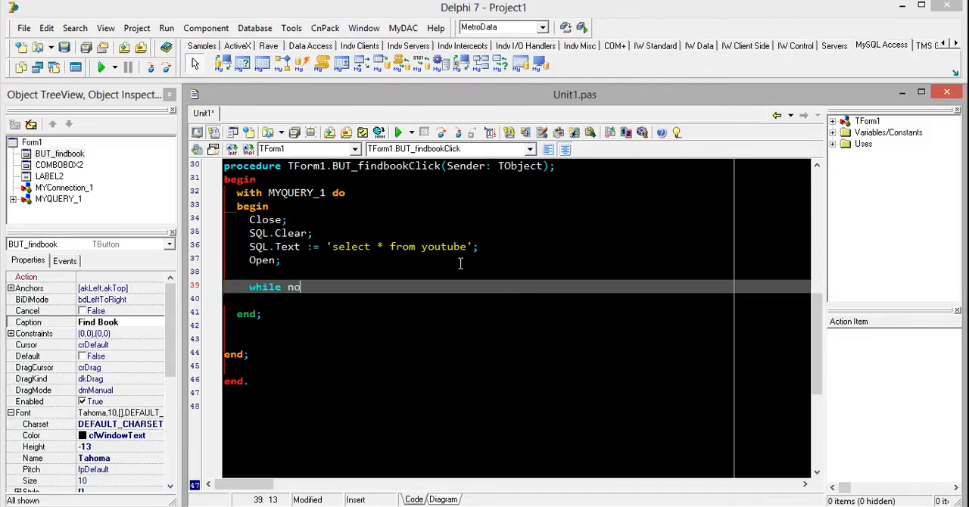
pyautogui.write('t')
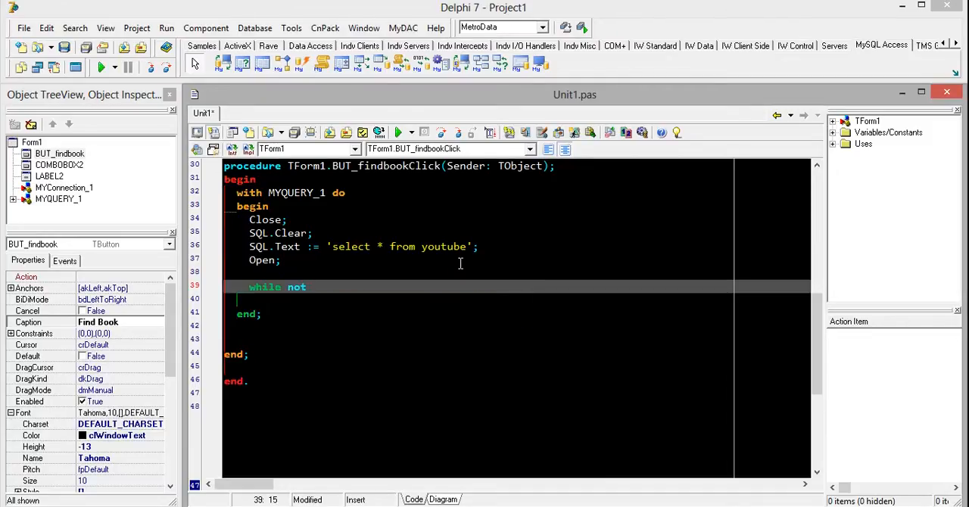
pyautogui.write('my')
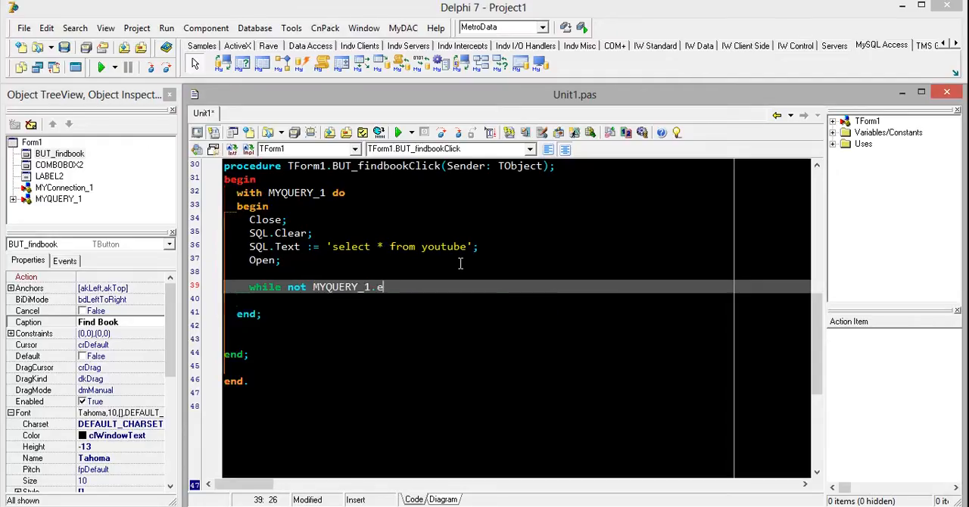
pyautogui.write('of do')
pyautogui.click(517, 300)
pyautogui.write('begin')
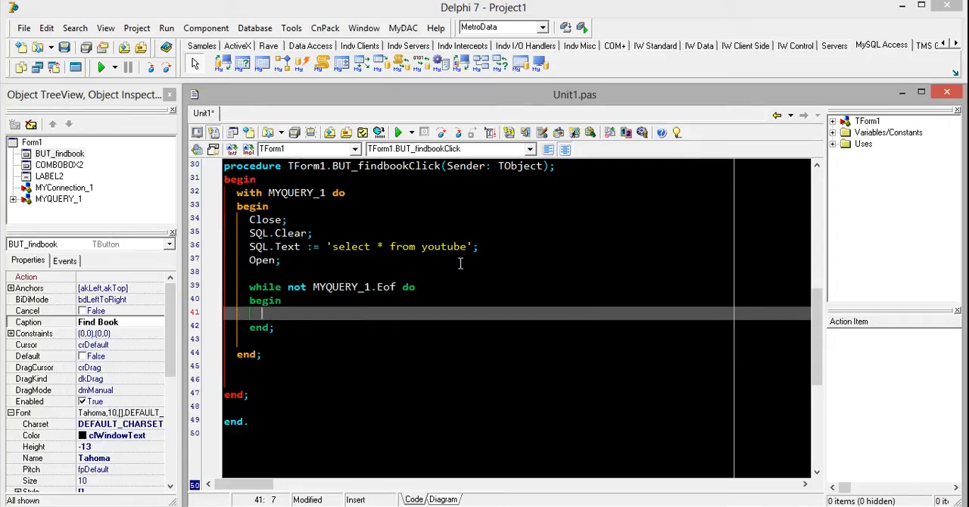
# - Inside the loop, start typing COMBOBOX2.Items.Add(MYQUERY_1['...'])
pyautogui.write('combo')
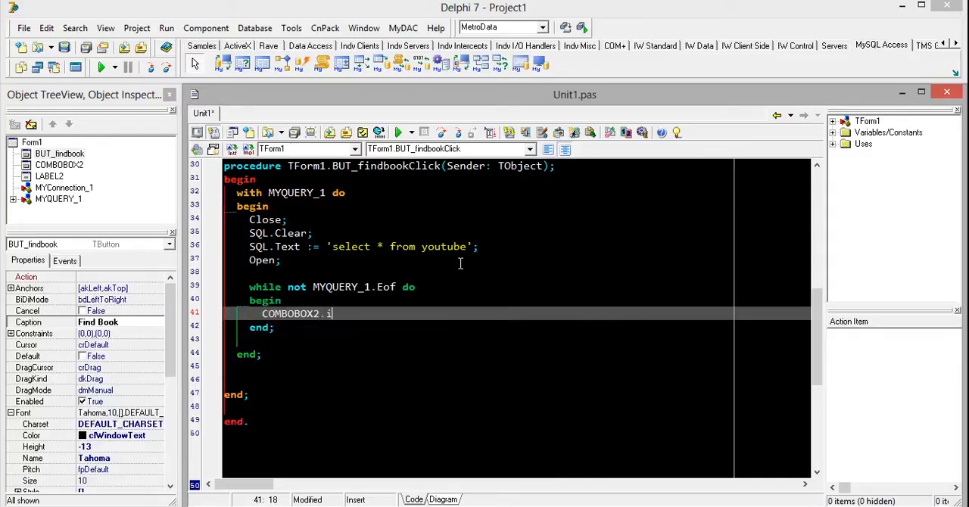
pyautogui.write('tems')
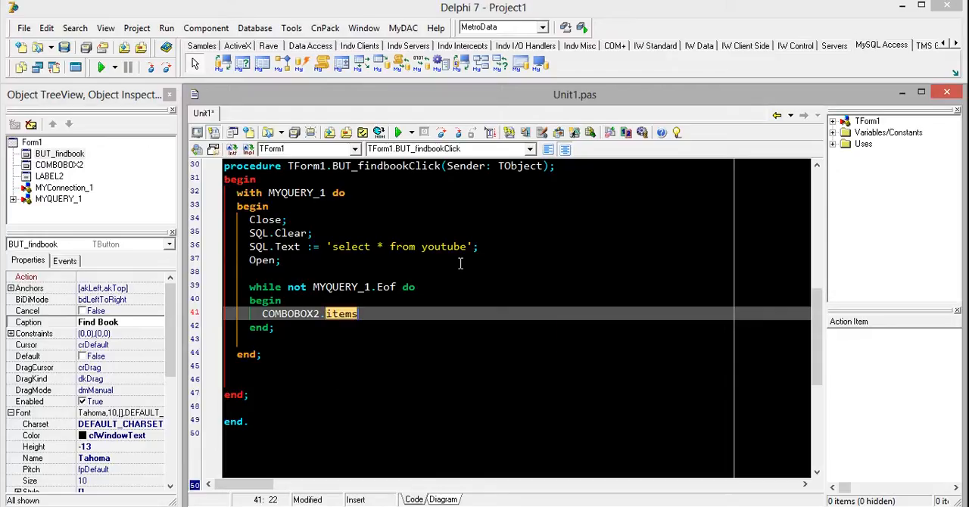
pyautogui.write('.Add(')
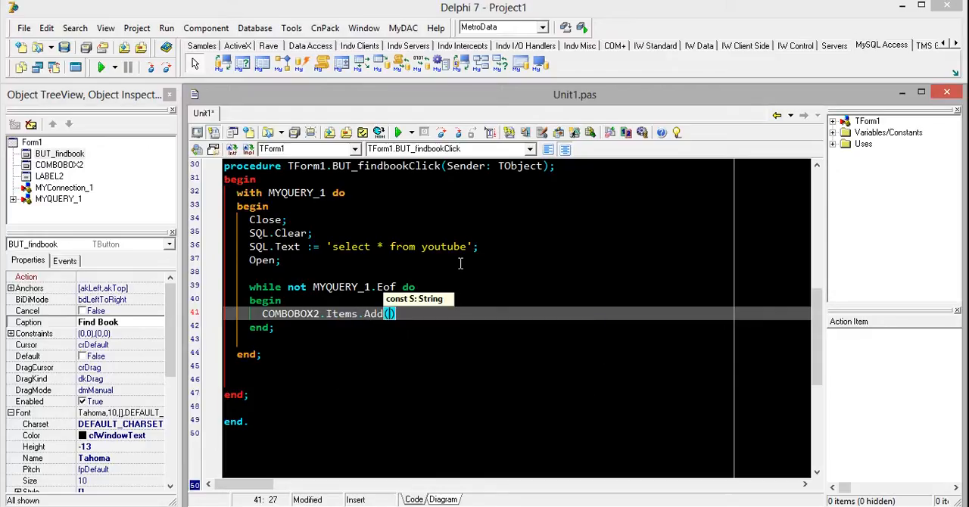
pyautogui.write('myq')
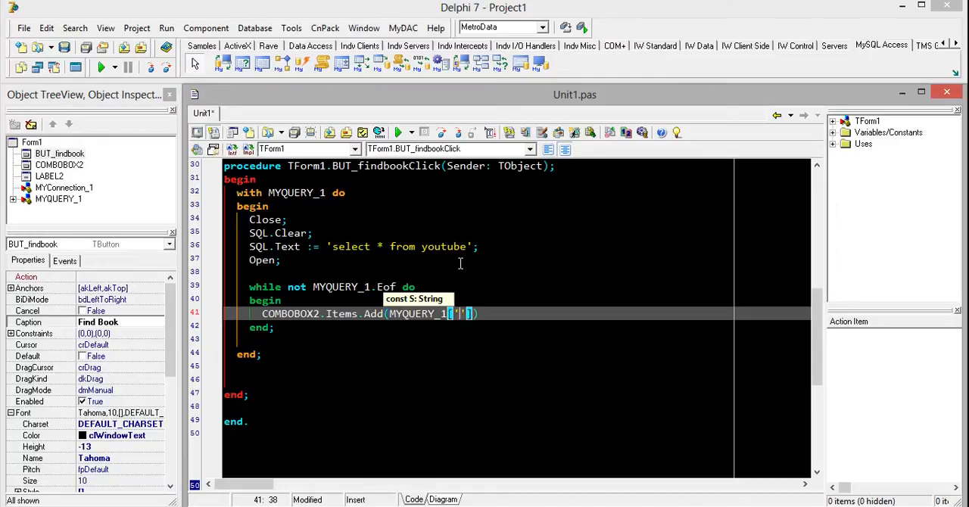
pyautogui.write('book')
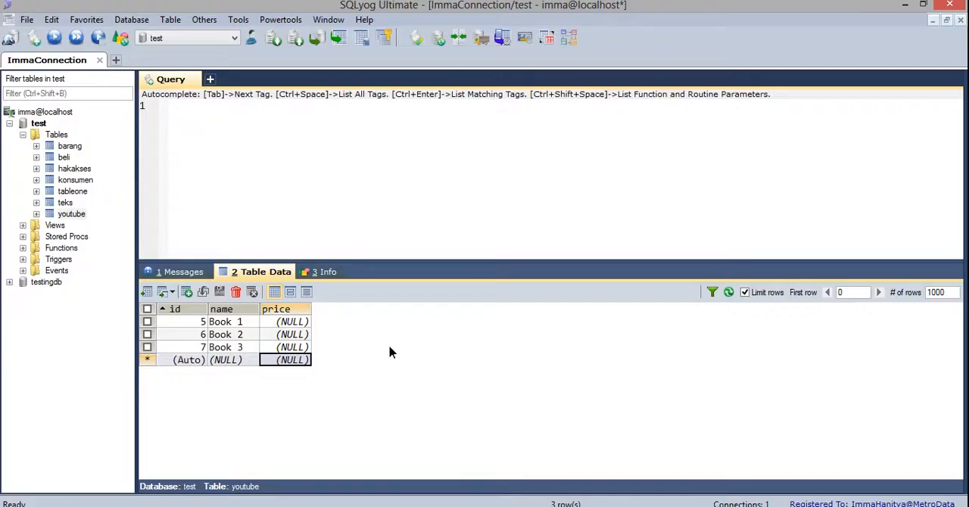
# - Check the youtube table's column names id, name and price in SQLyog
pyautogui.click(225, 321)
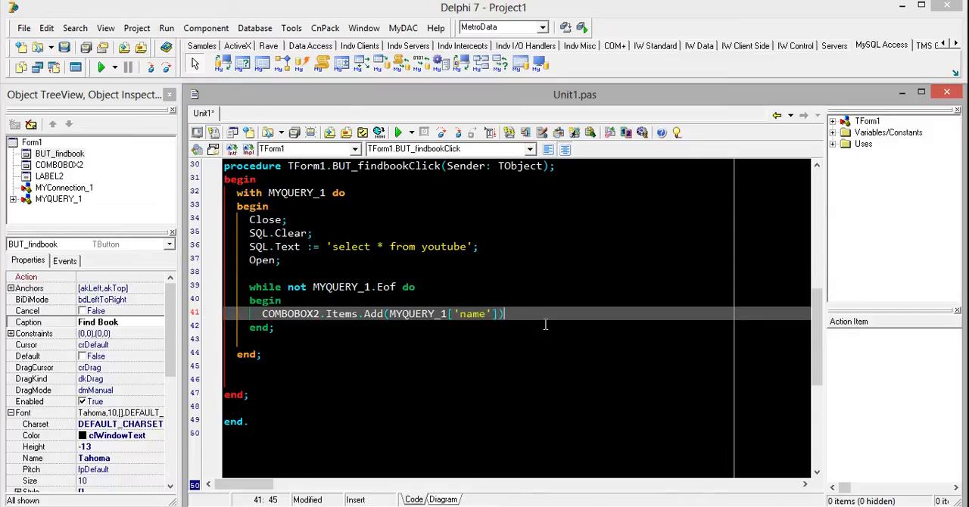
# - Insert MYQUERY_1.First on the line after Open
pyautogui.press('Return')
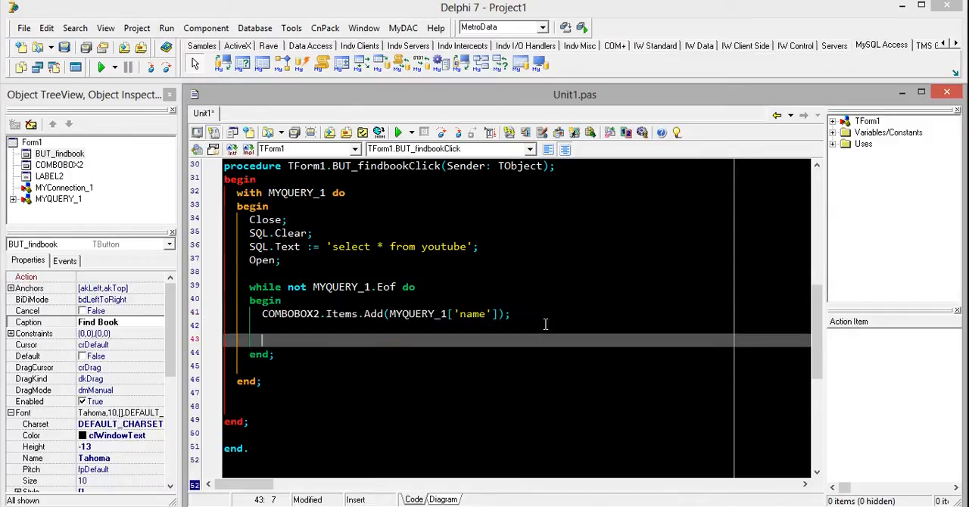
pyautogui.click(333, 260)
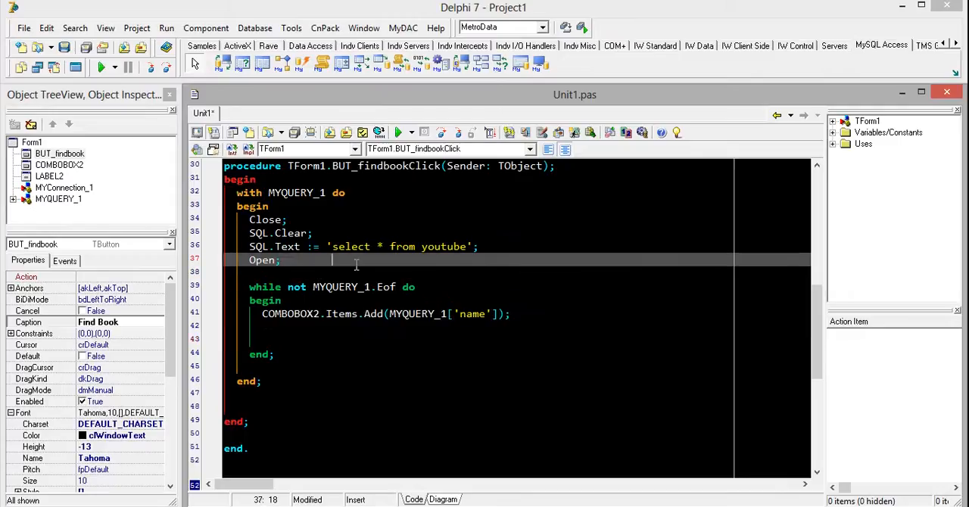
pyautogui.moveTo(455, 273)
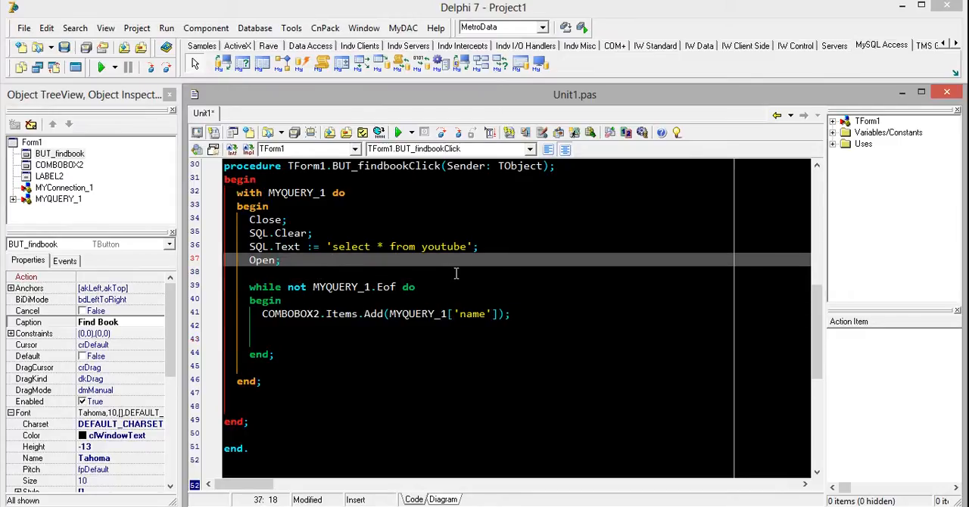
pyautogui.write('myq')
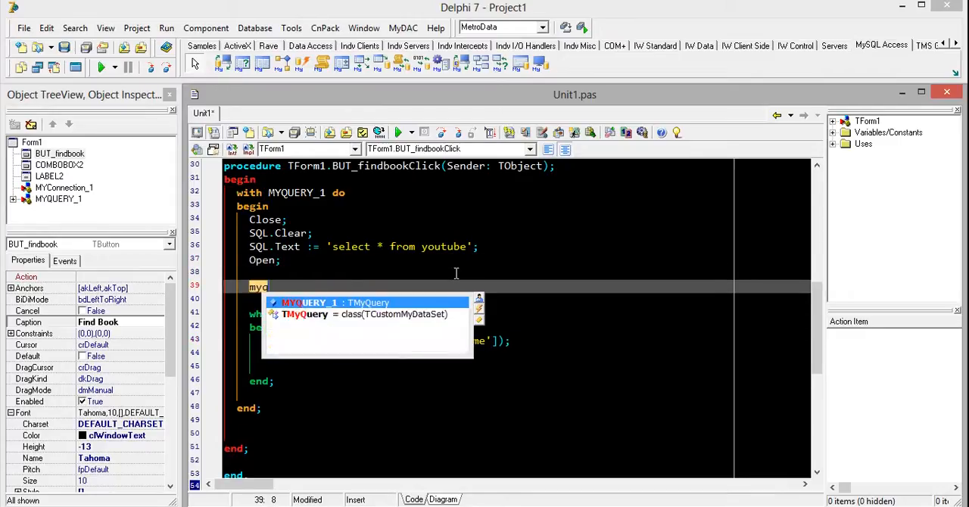
pyautogui.write('QUERY_1.first')
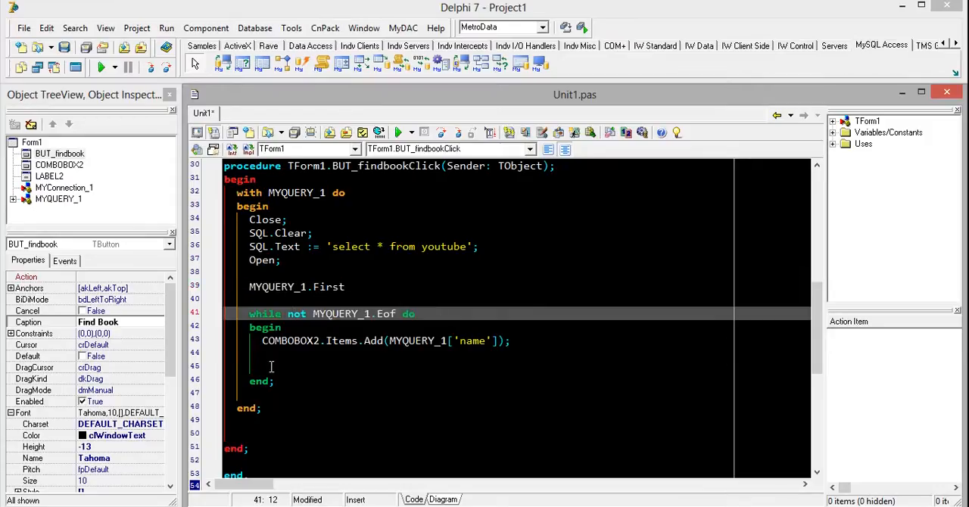
# - Add MYQUERY_1.Next at the end of the loop body and run the project
pyautogui.write('myq')
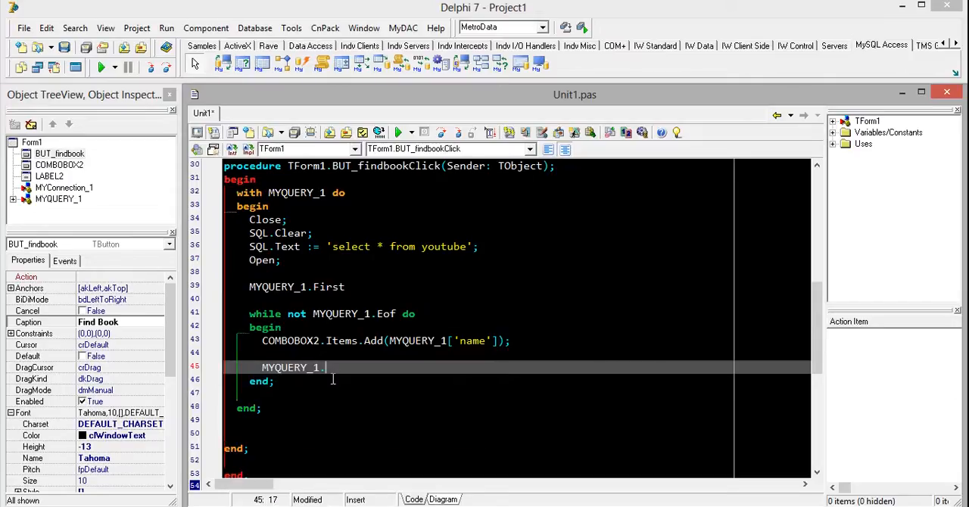
pyautogui.write('Next')
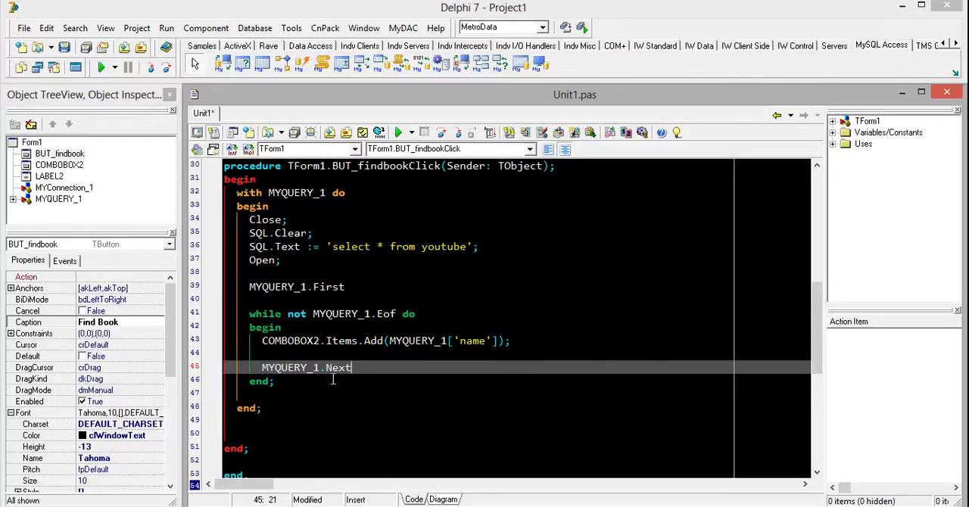
pyautogui.click(474, 258)
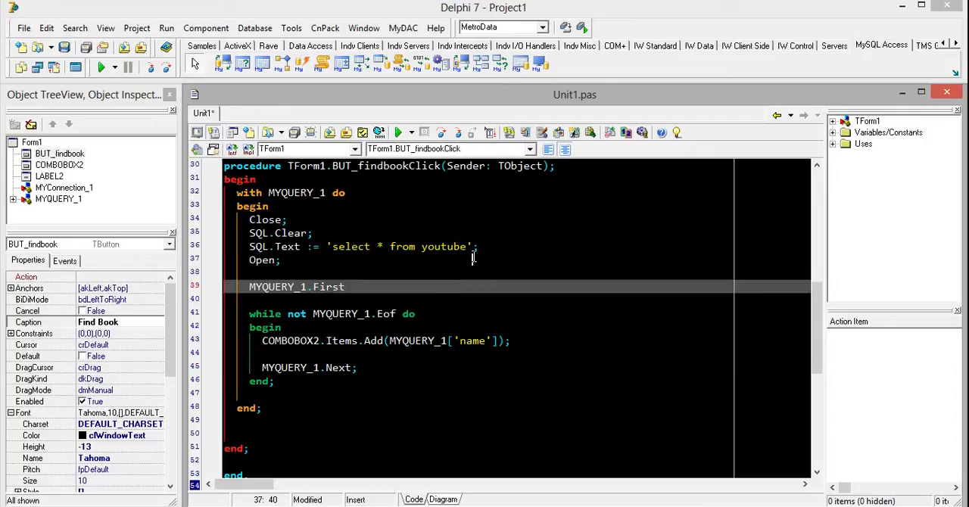
pyautogui.click(402, 133)
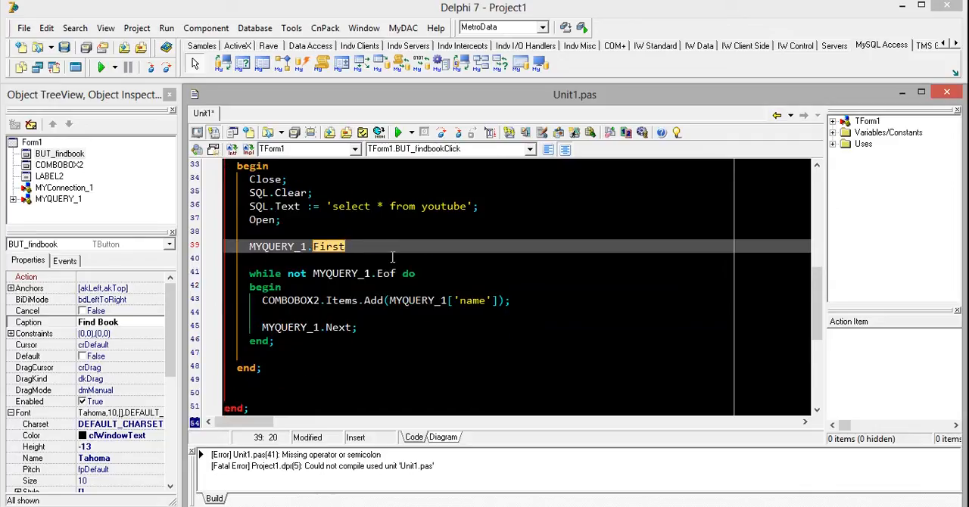
# - Add the semicolon after MYQUERY_1.First, run the form, load book names and choose Book 2
pyautogui.write(';')
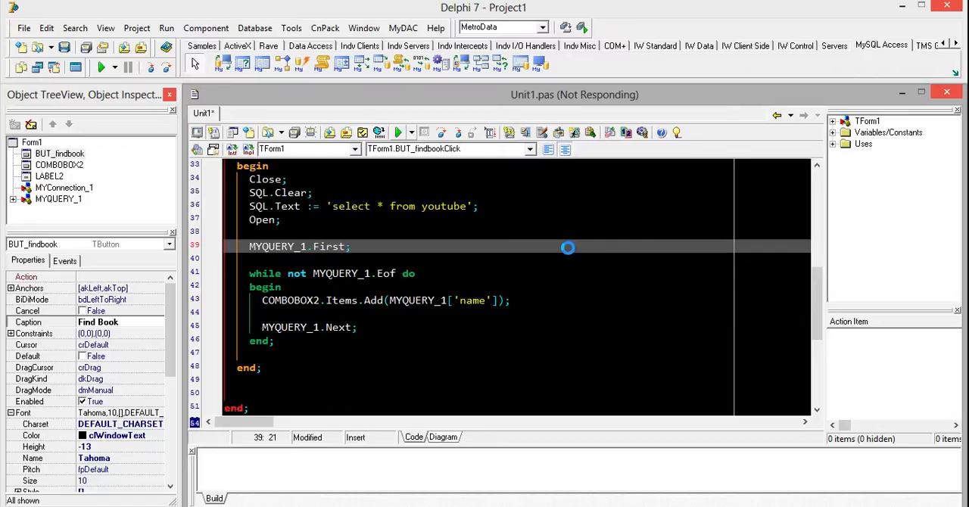
pyautogui.click(101, 67)
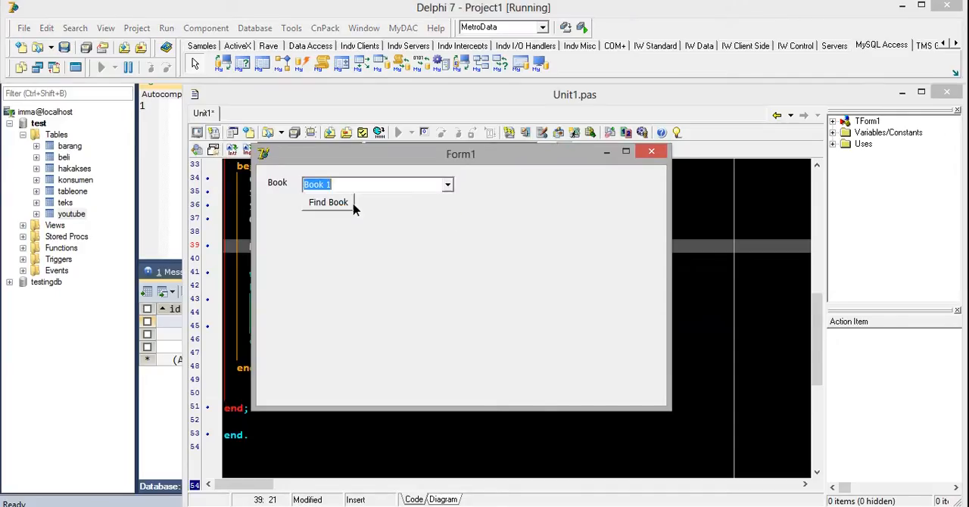
pyautogui.click(448, 183)
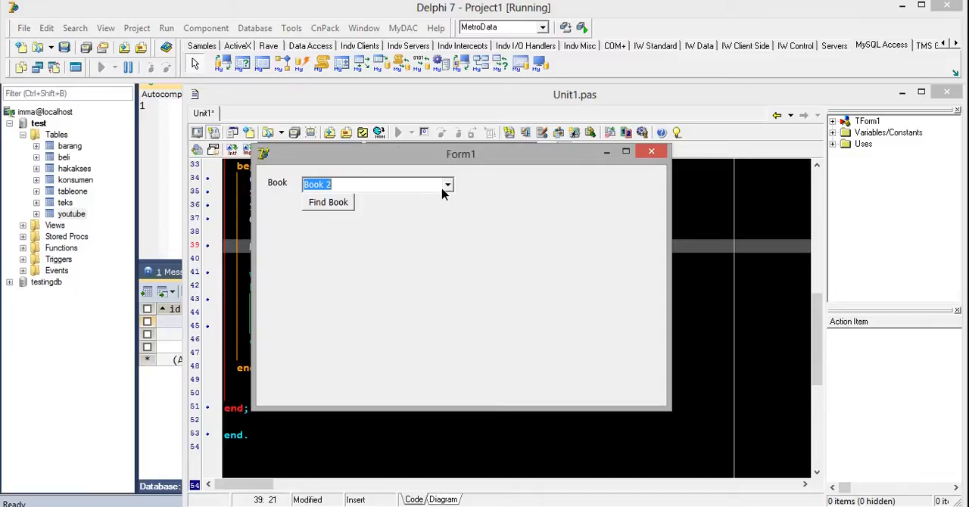
pyautogui.click(448, 184)
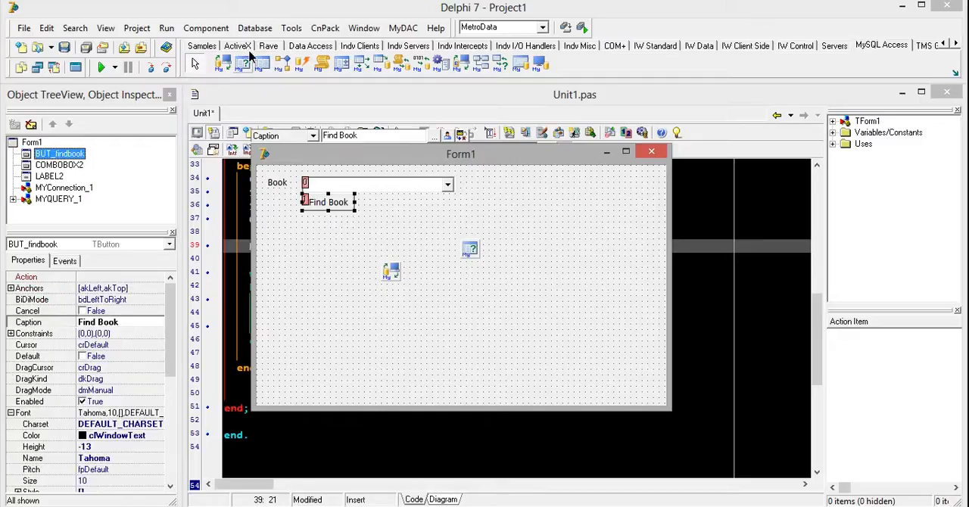
# - Place a button beside Find Book named BUT_clearbook
pyautogui.click(202, 45)
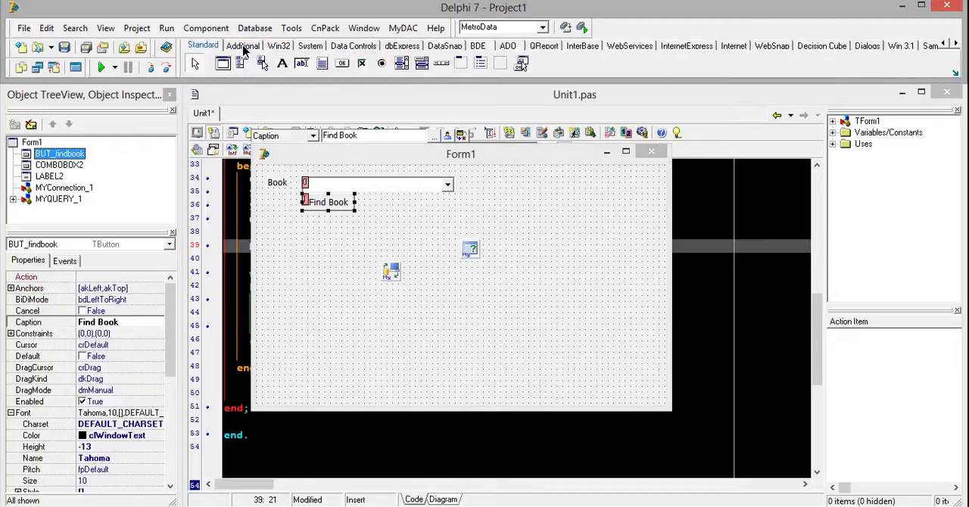
pyautogui.moveTo(356, 189)
pyautogui.write('BUT_clearboo')
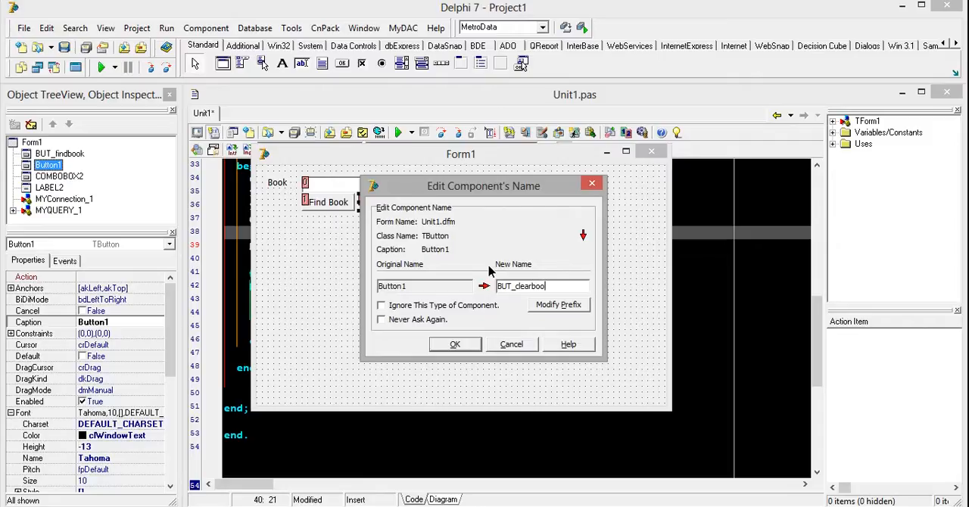
pyautogui.click(455, 344)
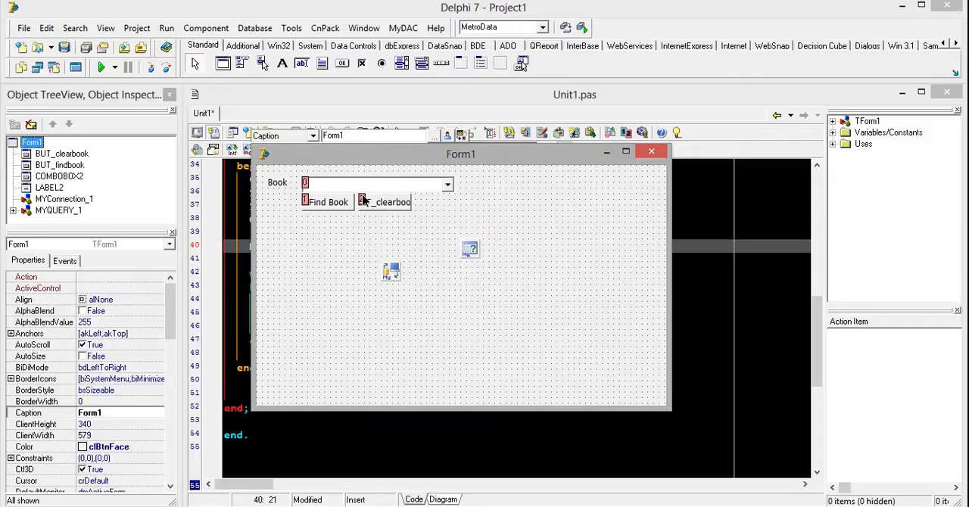
pyautogui.click(383, 202)
pyautogui.write('combol')
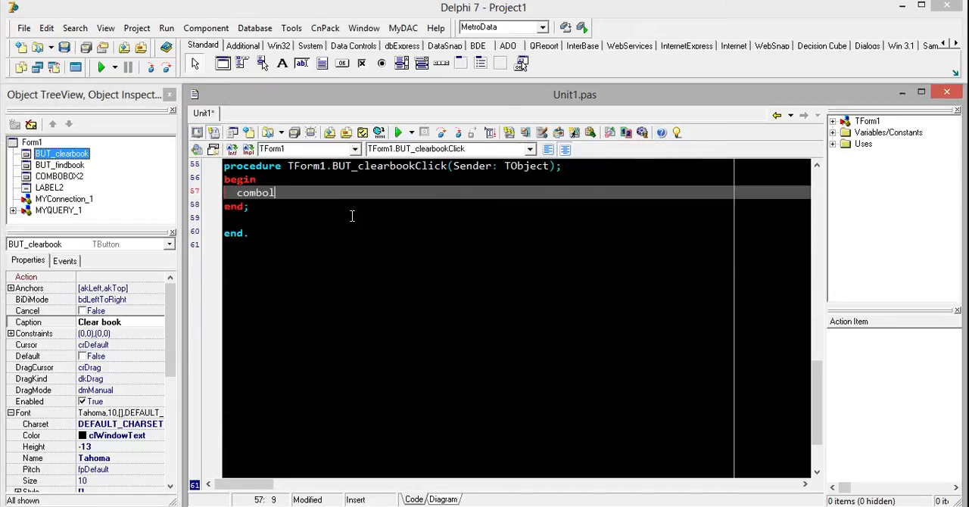
# - Enter COMBOBOX2.Clear; in the BUT_clearbookClick handler
pyautogui.write('COMBOBOX2.')
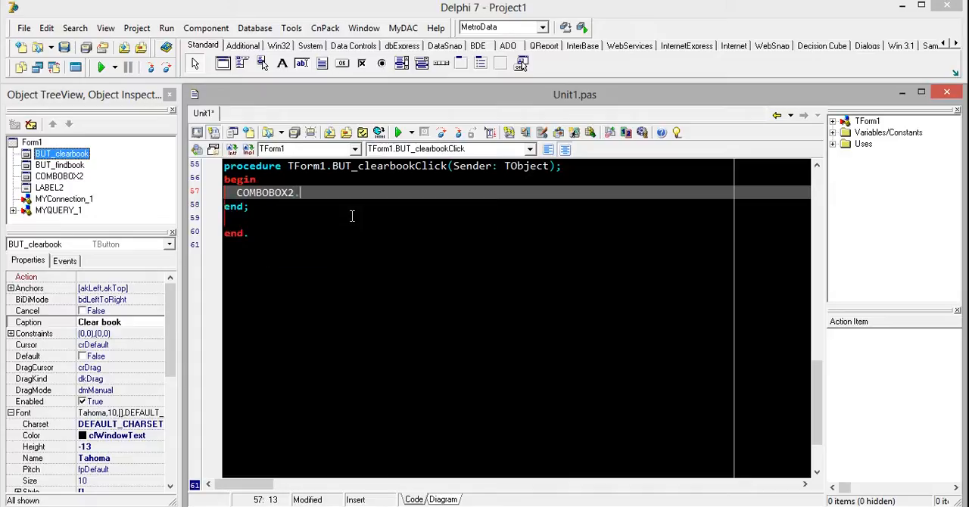
pyautogui.write('Clear;')
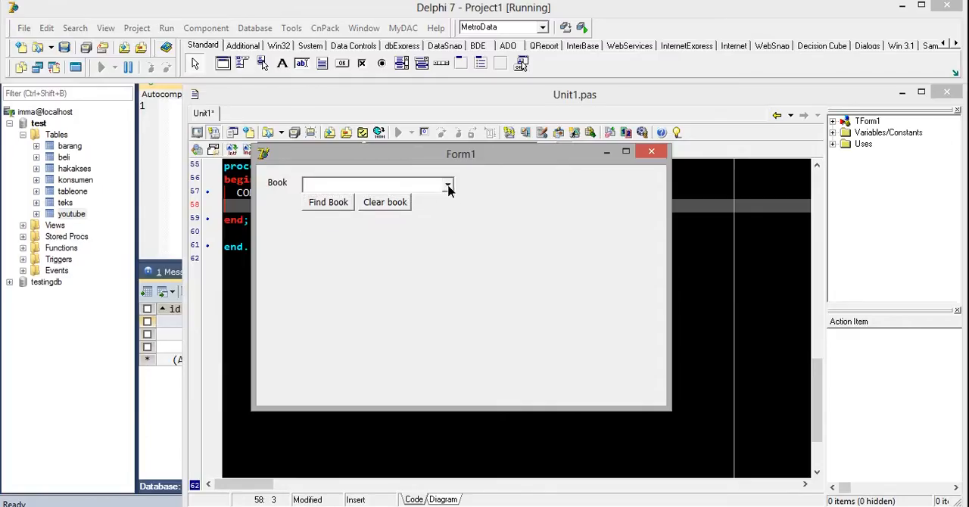
pyautogui.moveTo(475, 240)
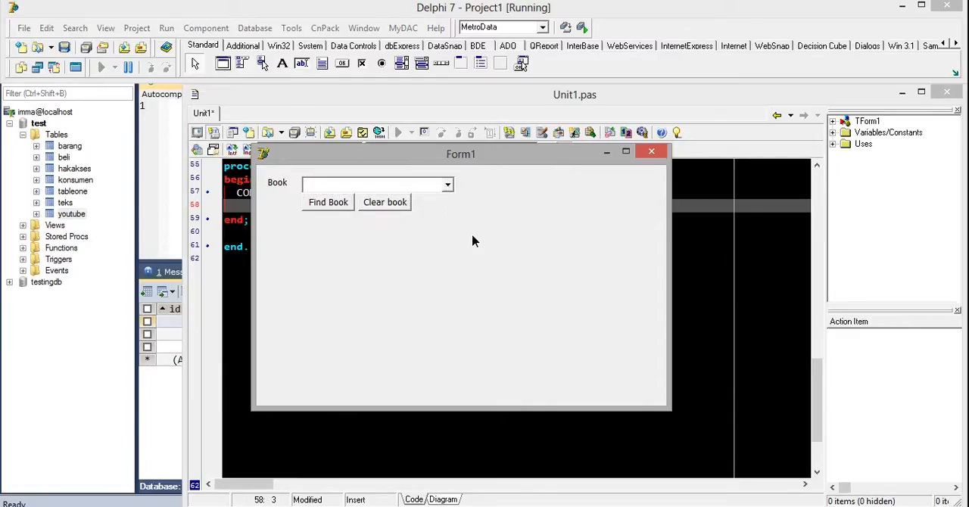
pyautogui.moveTo(651, 151)
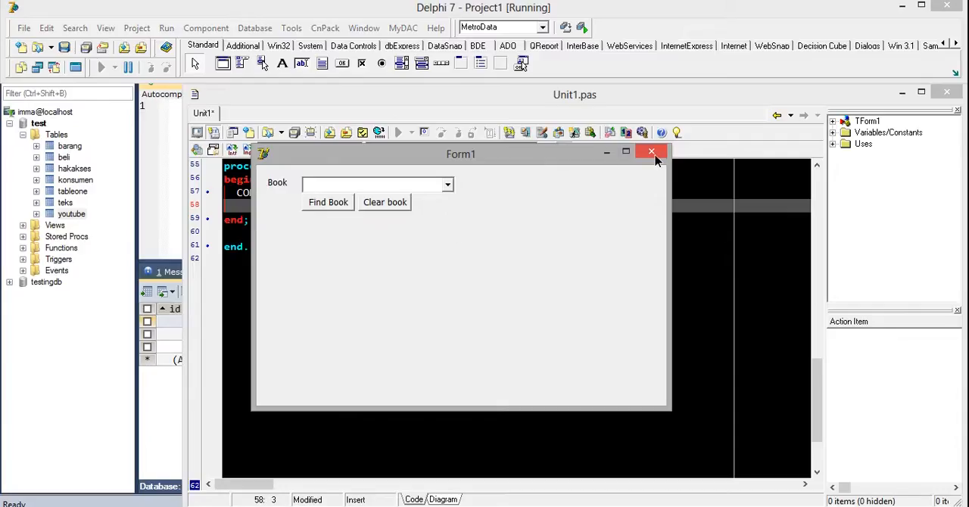